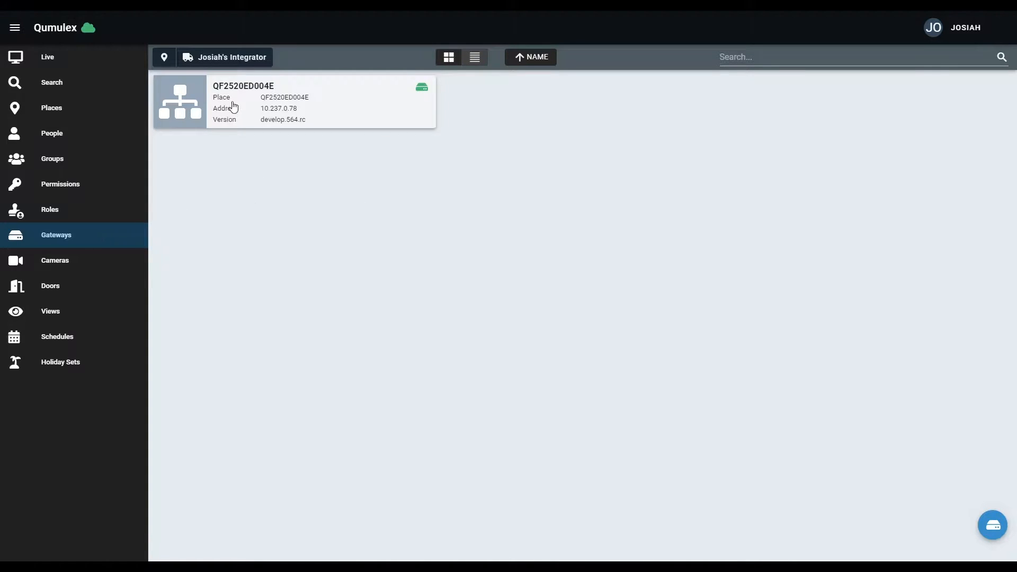
{"action": "mouse_move", "coordinate": [422, 87]}
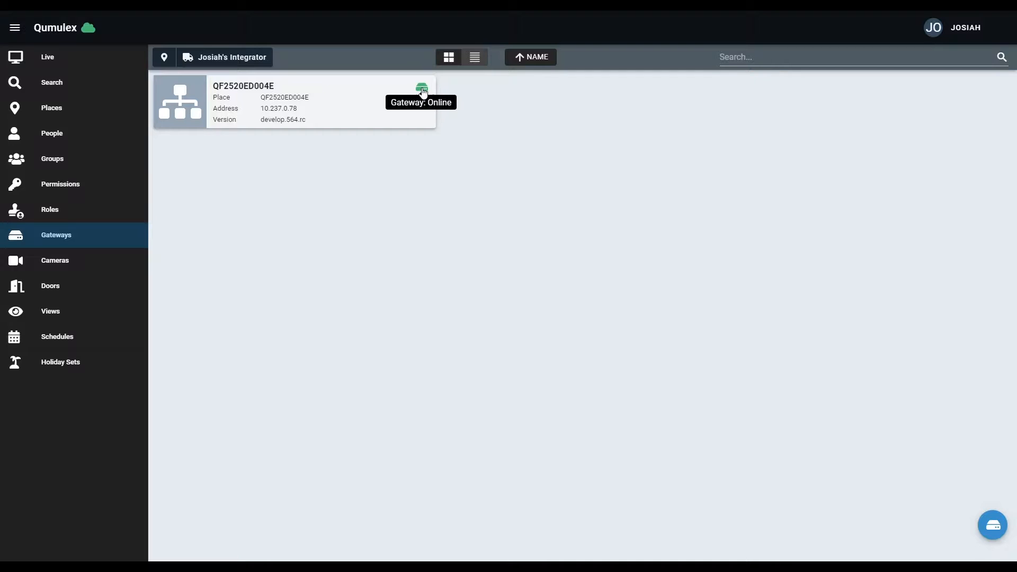
Show the places tree with gateway QF2520ED004E under Unassigned Gateways.
{"action": "left_click", "coordinate": [51, 107]}
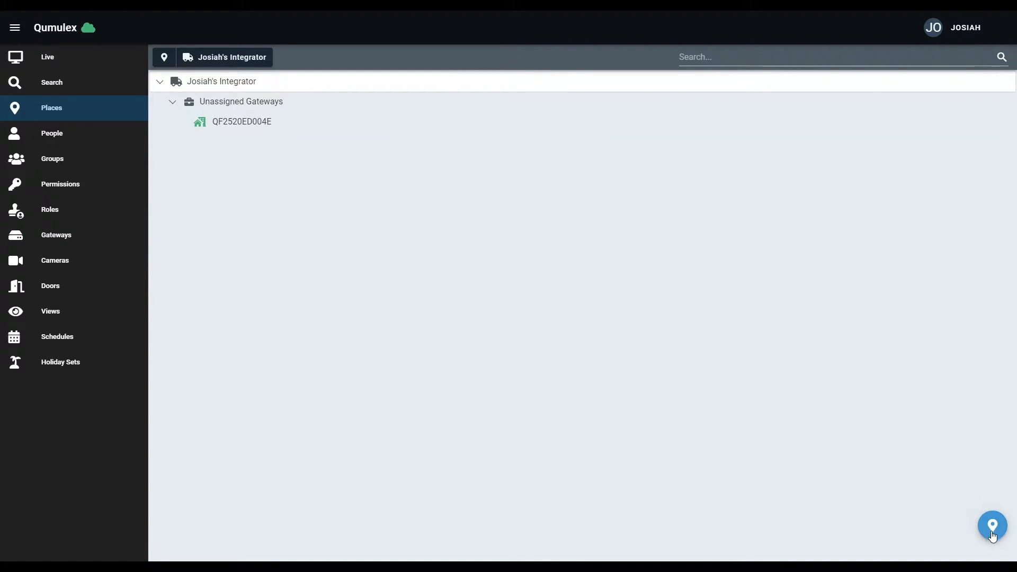
Create a customer place named 'Acme Inc' under Josiah's Integrator.
{"action": "left_click", "coordinate": [991, 525]}
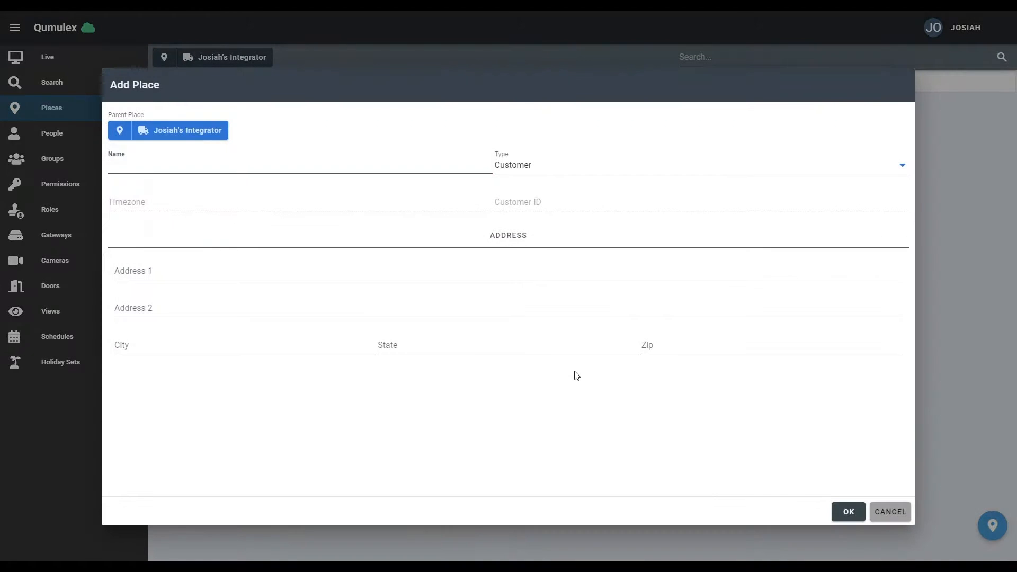
{"action": "type", "text": "Acme In"}
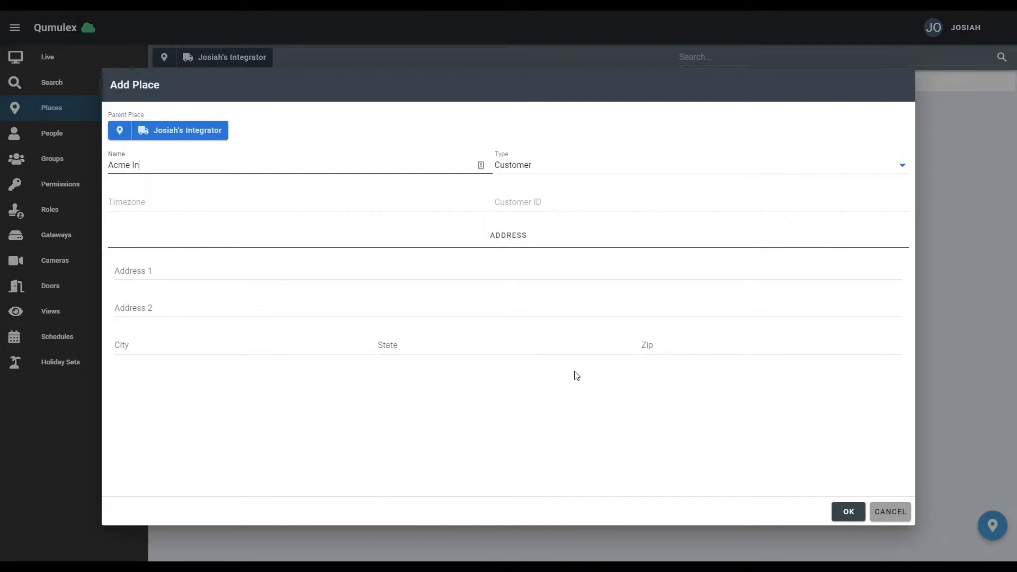
{"action": "type", "text": "c"}
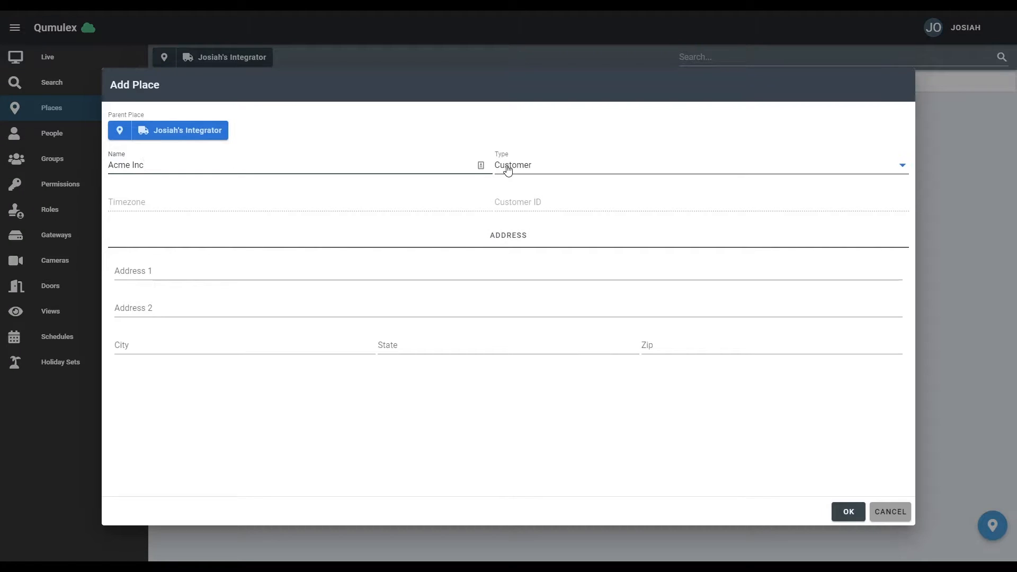
{"action": "left_click", "coordinate": [846, 511]}
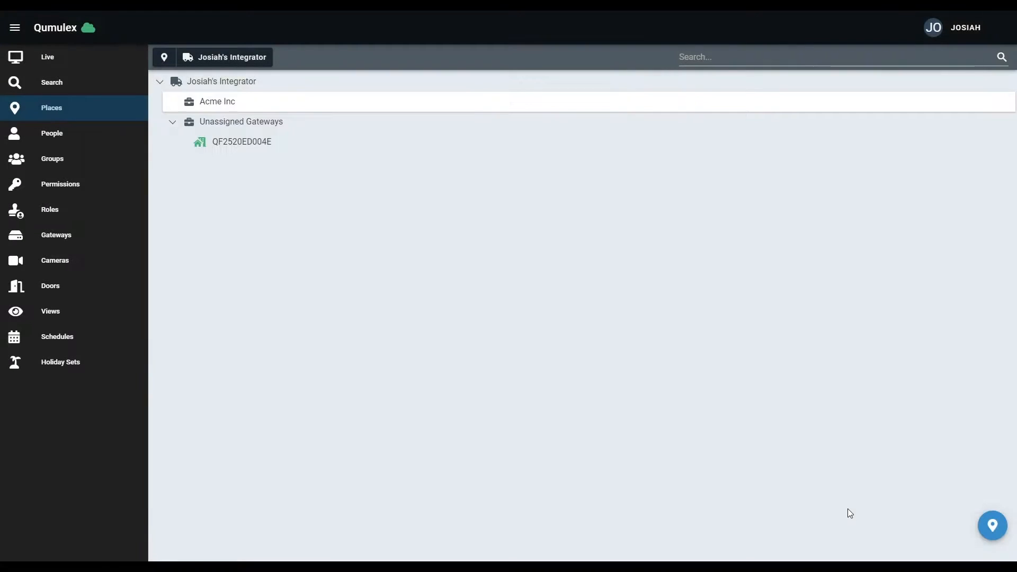
Change gateway QF2520ED004E's parent place to Acme Inc and confirm the customer change.
{"action": "left_click", "coordinate": [242, 142]}
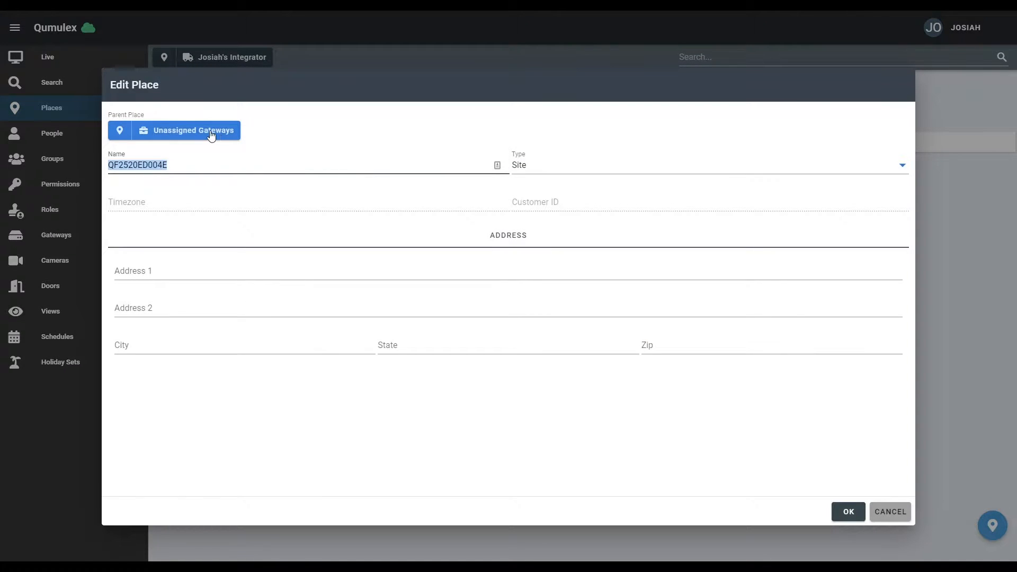
{"action": "left_click", "coordinate": [185, 130]}
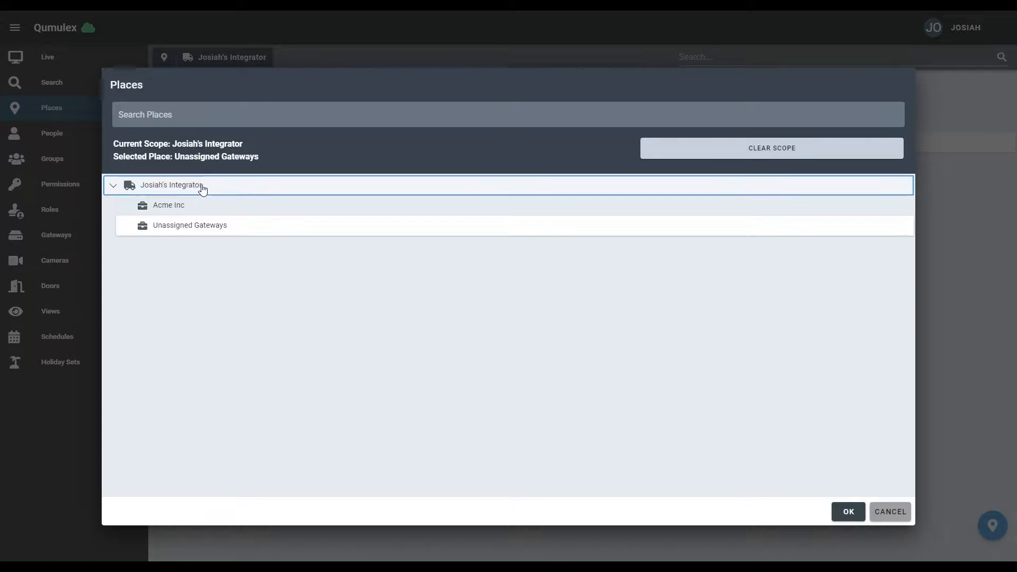
{"action": "left_click", "coordinate": [167, 205]}
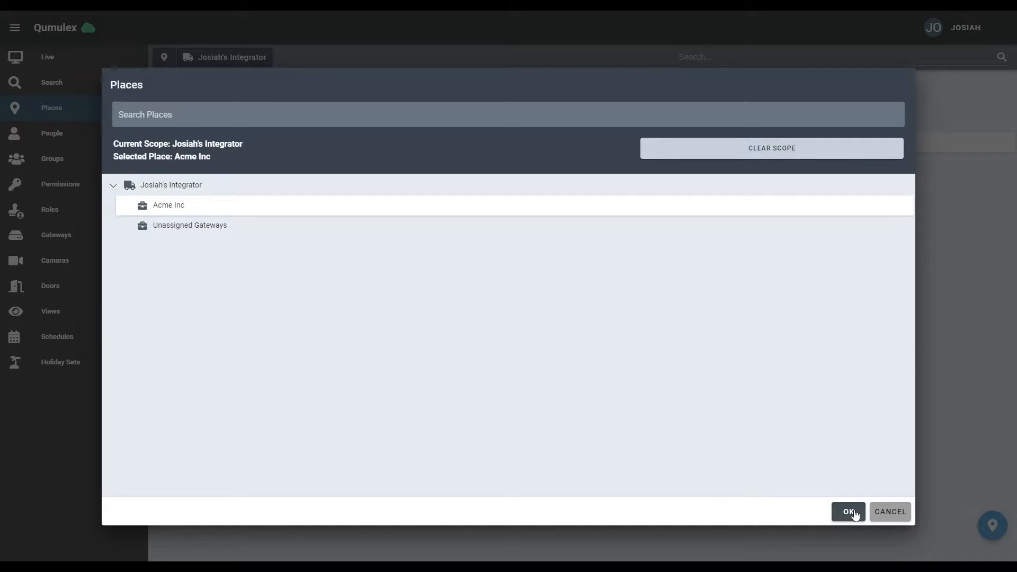
{"action": "left_click", "coordinate": [847, 512]}
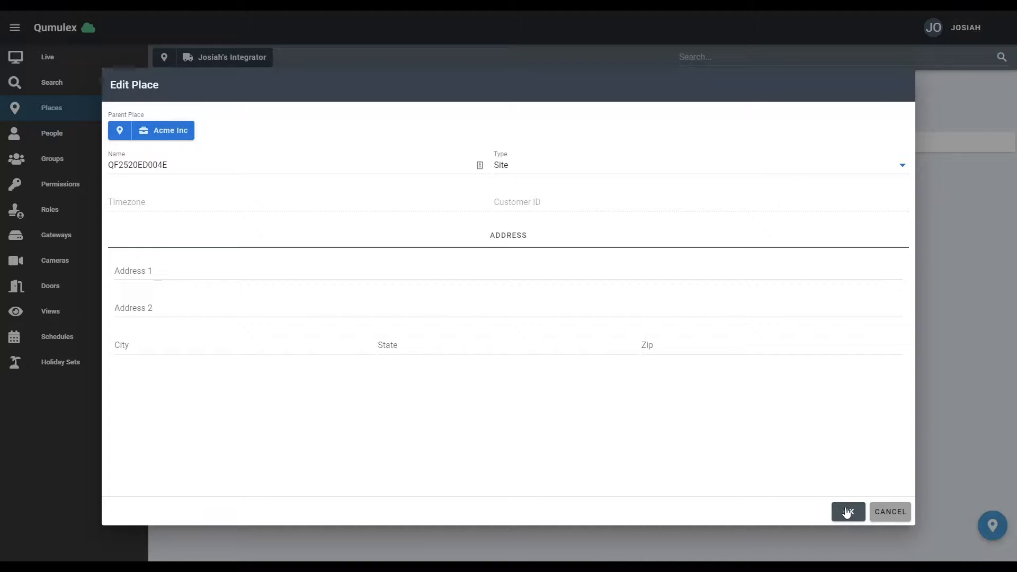
{"action": "left_click", "coordinate": [847, 511]}
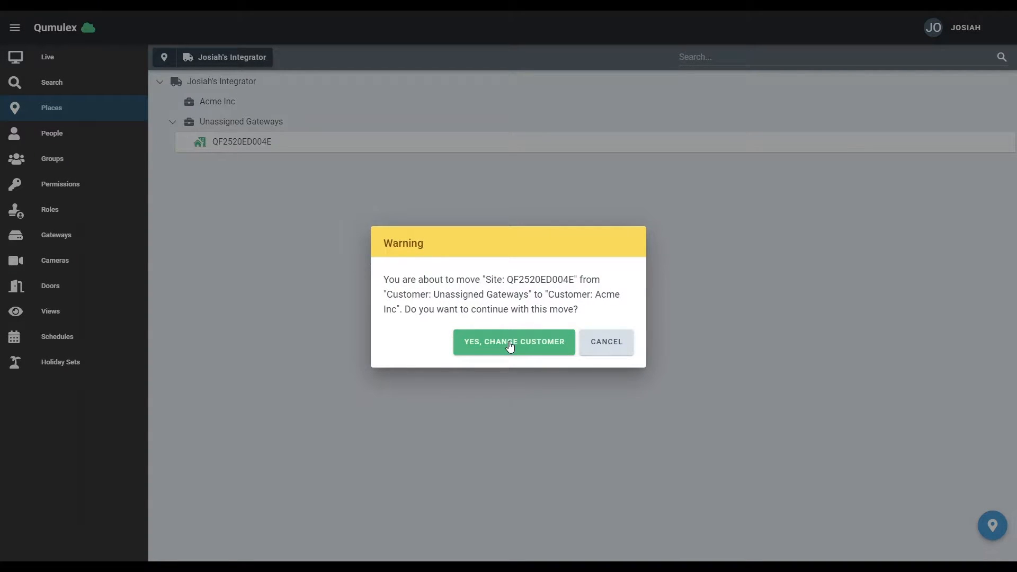
{"action": "left_click", "coordinate": [513, 342]}
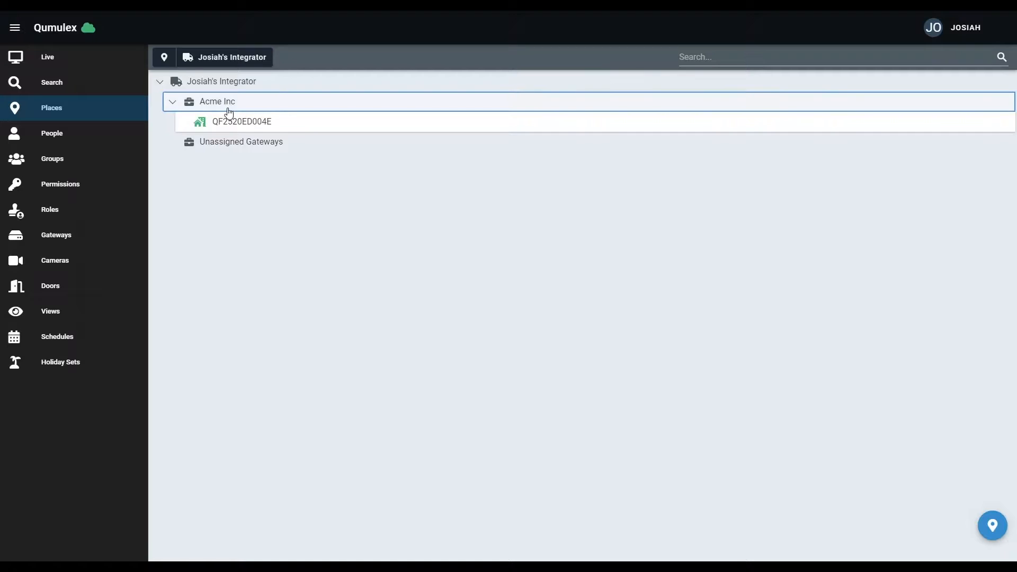
{"action": "left_click", "coordinate": [242, 121]}
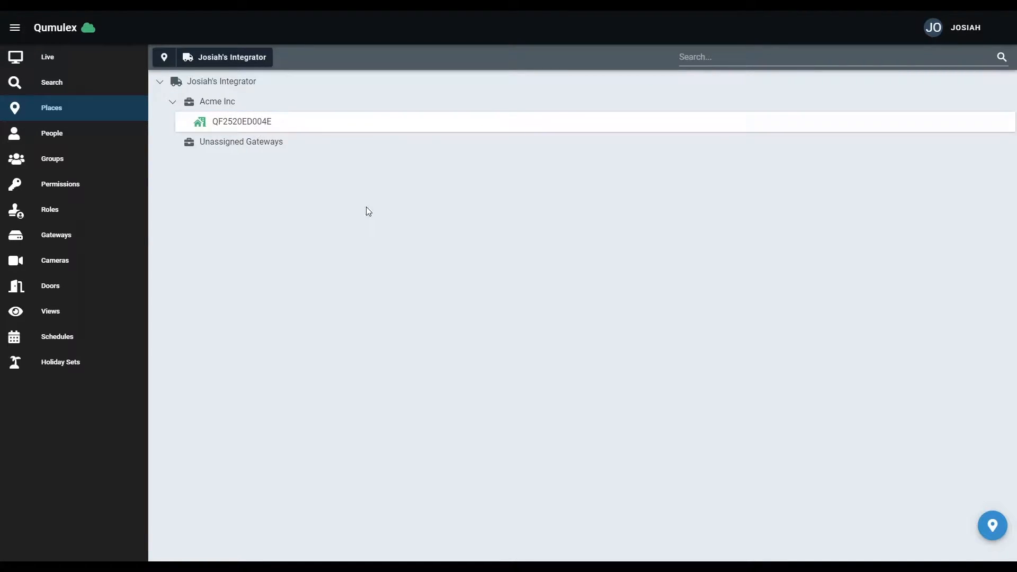
Set the working scope to site QF2520ED004E.
{"action": "left_click", "coordinate": [241, 121]}
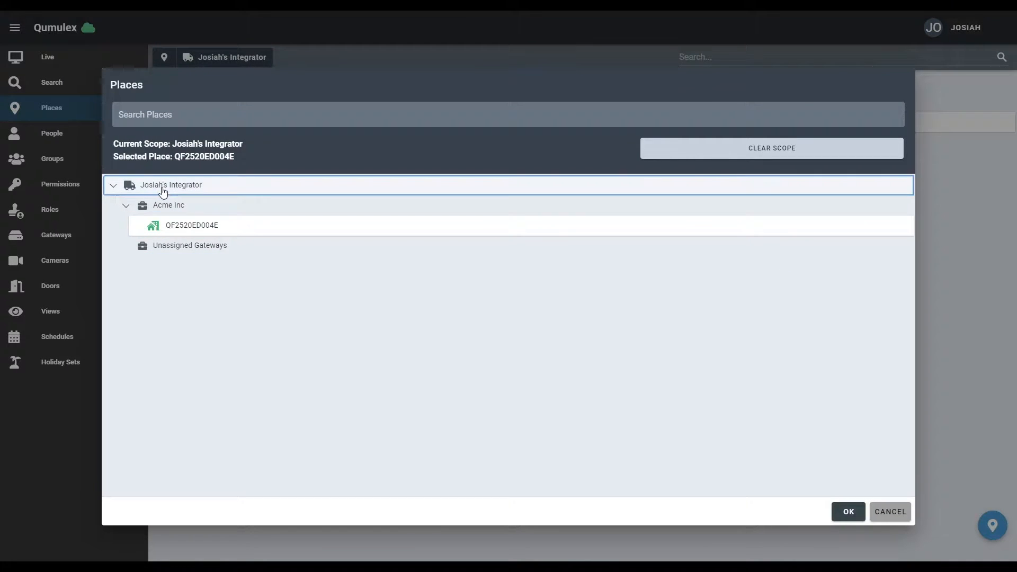
{"action": "mouse_move", "coordinate": [583, 344]}
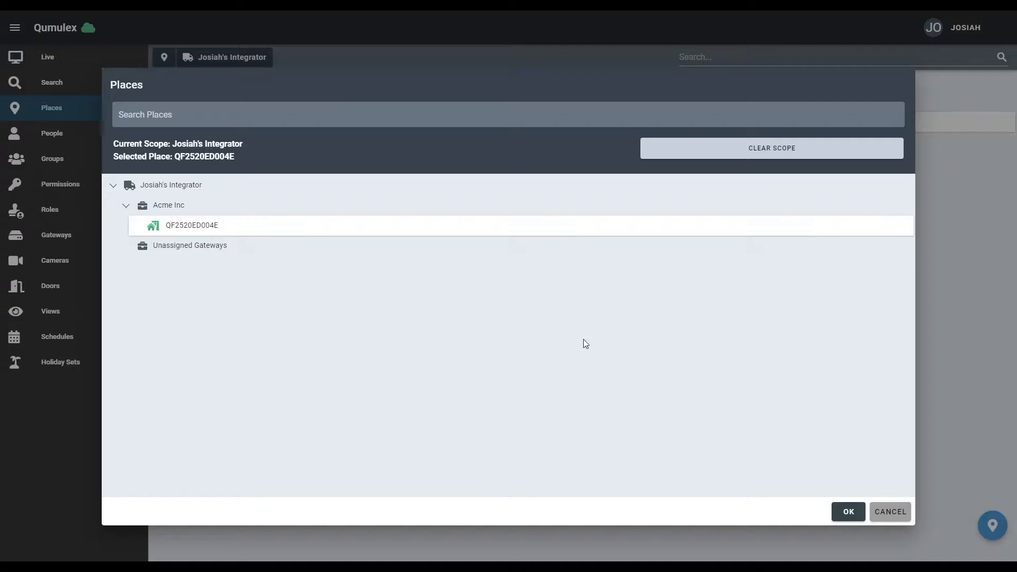
{"action": "left_click", "coordinate": [846, 511]}
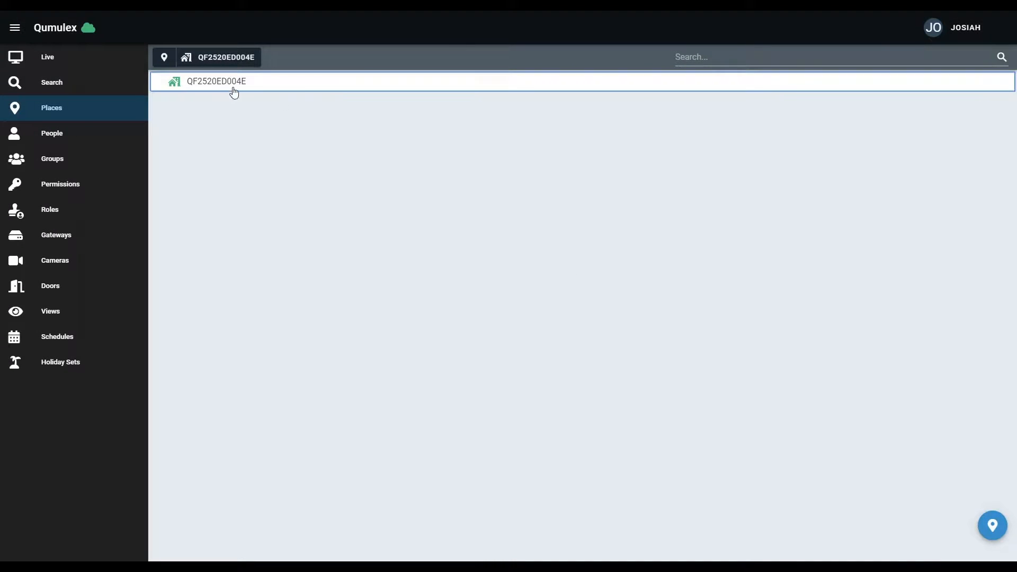
{"action": "mouse_move", "coordinate": [203, 96]}
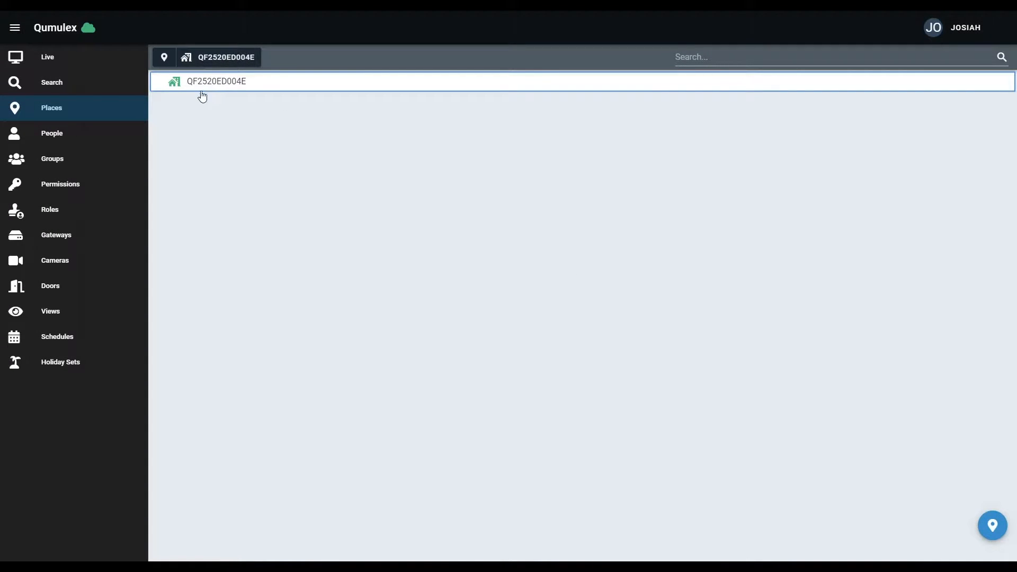
{"action": "mouse_move", "coordinate": [219, 96]}
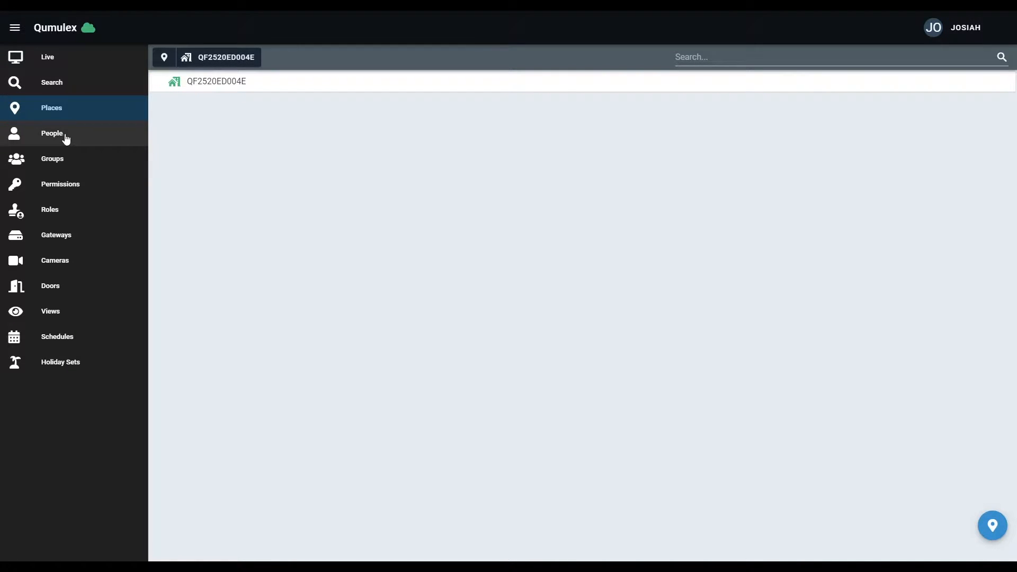
Open People for QF2520ED004E, preview the Add Person login form, and cancel without adding.
{"action": "left_click", "coordinate": [52, 133]}
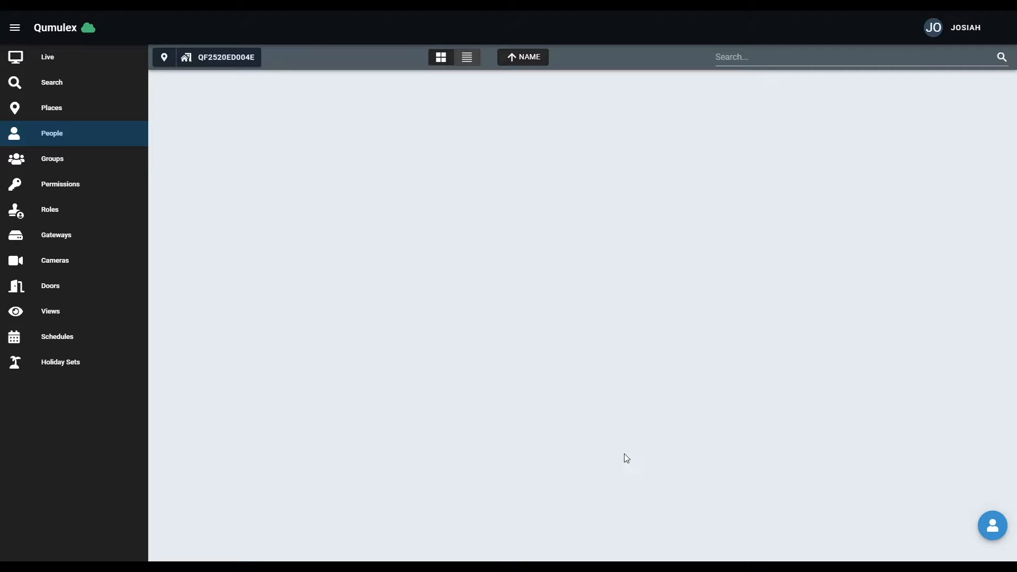
{"action": "left_click", "coordinate": [991, 526]}
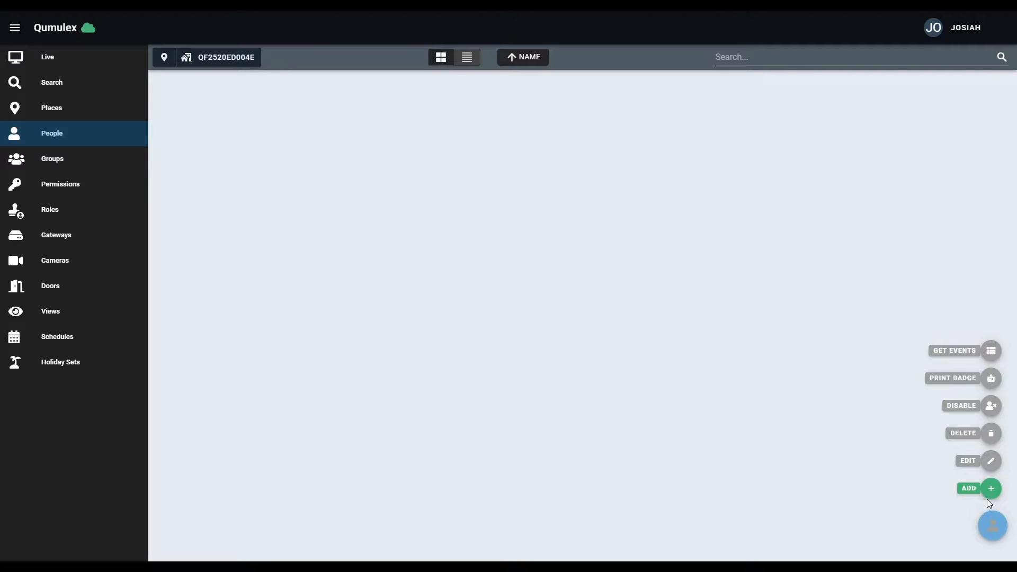
{"action": "mouse_move", "coordinate": [990, 526]}
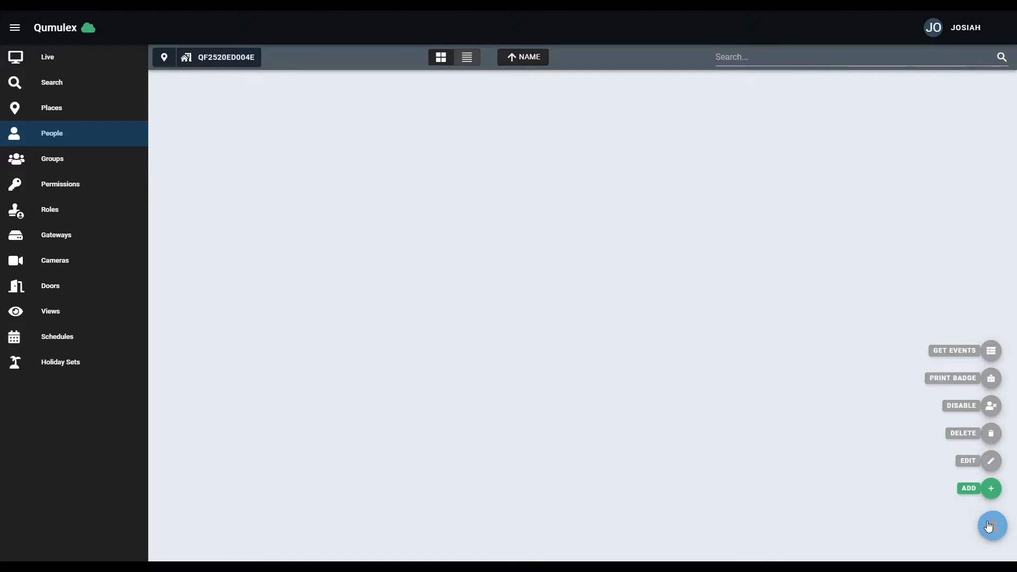
{"action": "left_click", "coordinate": [990, 488]}
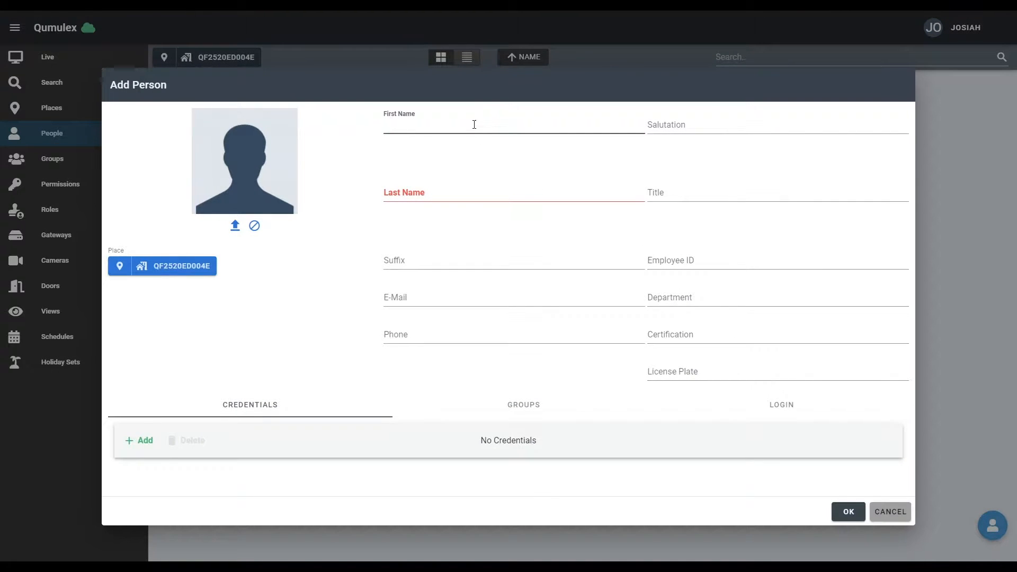
{"action": "mouse_move", "coordinate": [482, 214]}
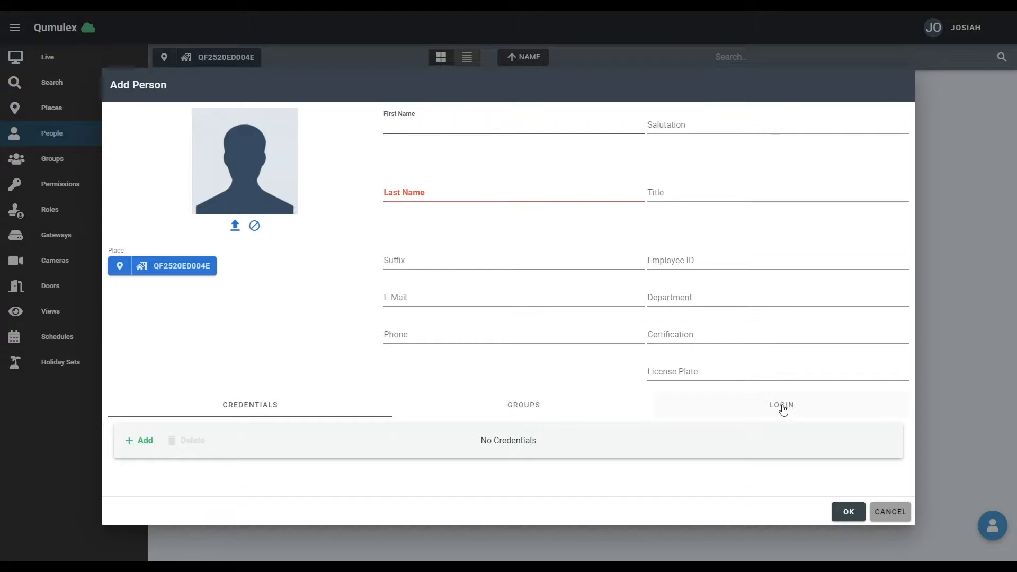
{"action": "left_click", "coordinate": [780, 404]}
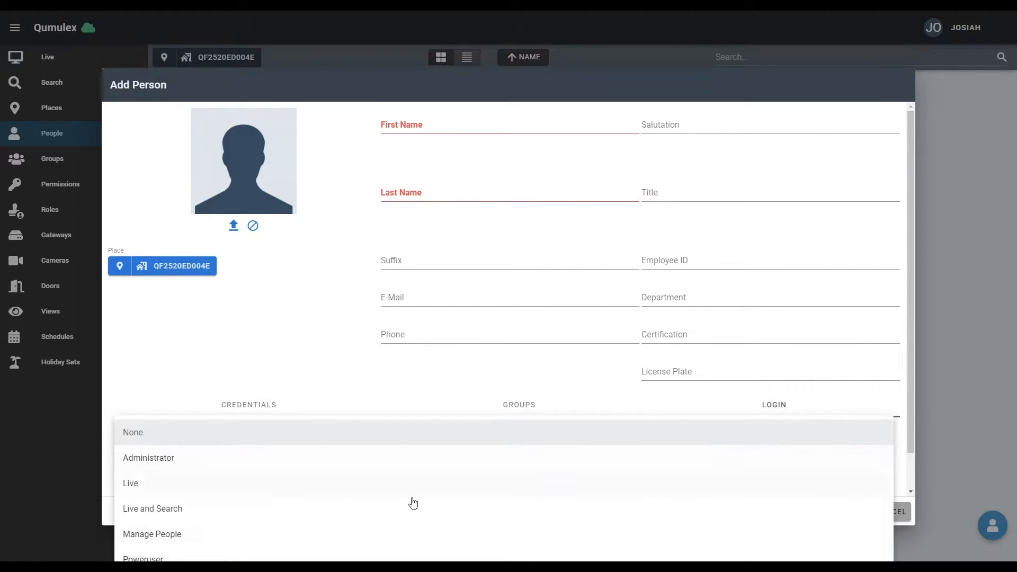
{"action": "mouse_move", "coordinate": [773, 404]}
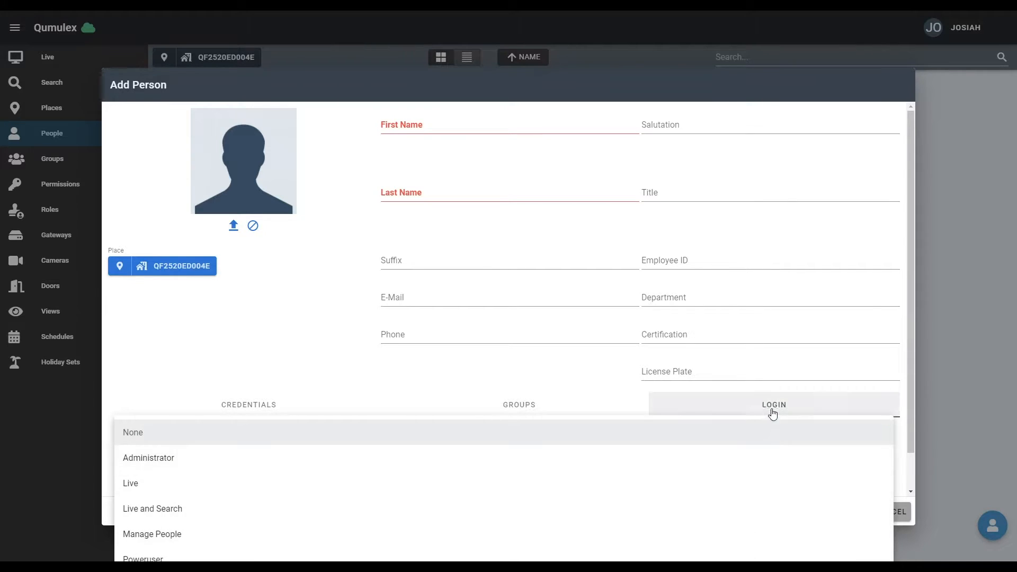
{"action": "left_click", "coordinate": [132, 432]}
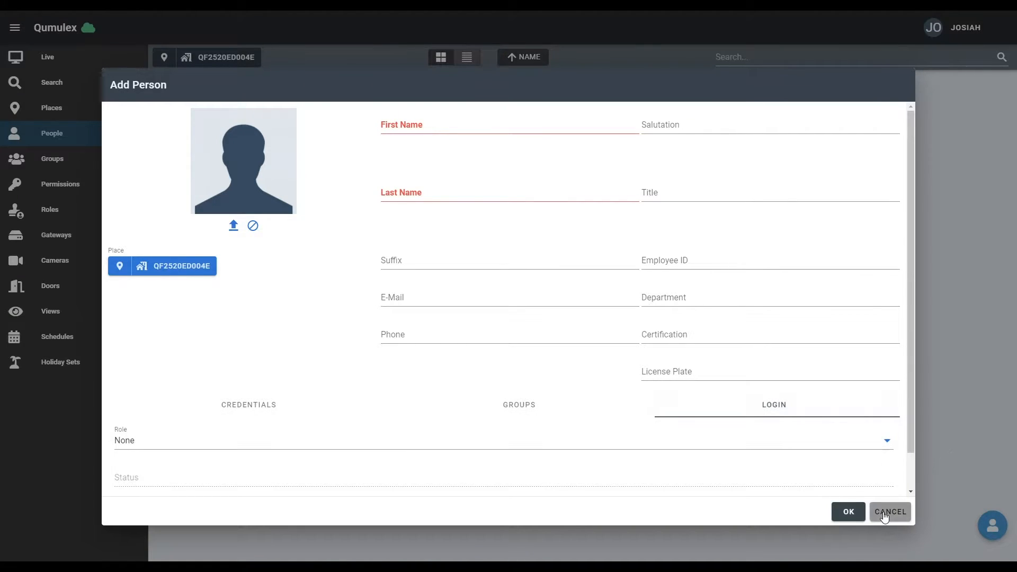
{"action": "left_click", "coordinate": [889, 512]}
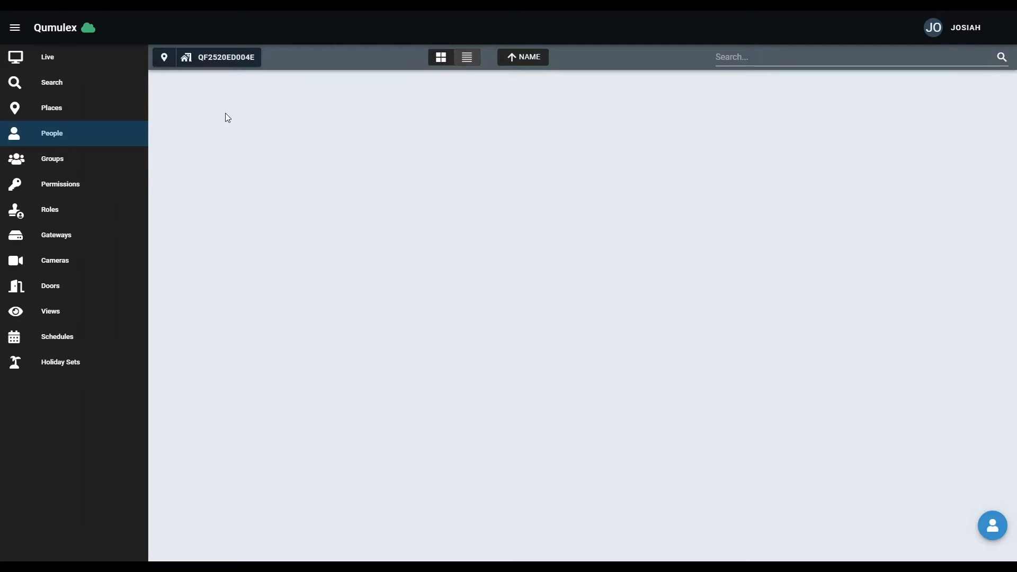
{"action": "mouse_move", "coordinate": [54, 260]}
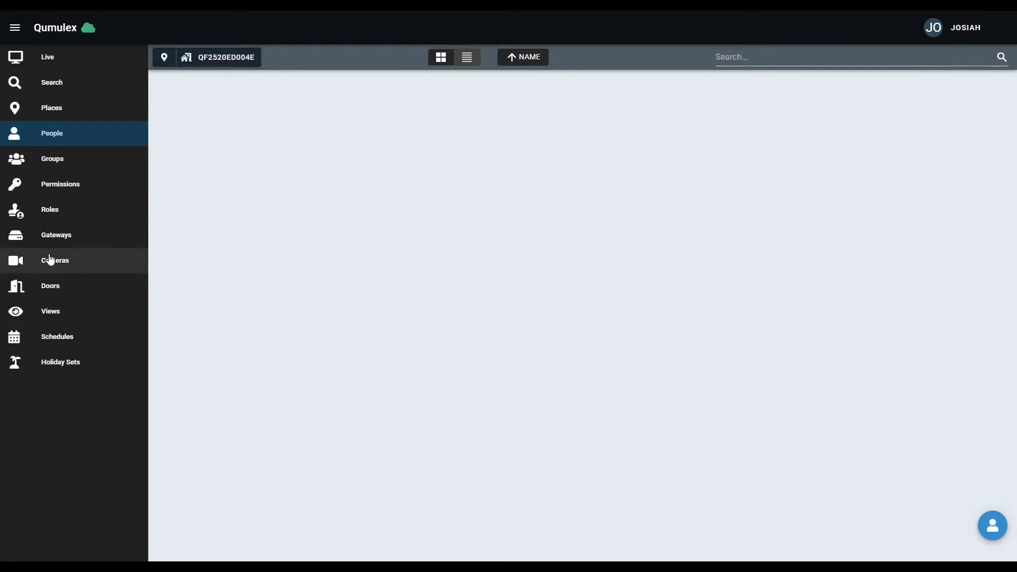
Open Cameras for QF2520ED004E, start adding a camera, and select the Vivotek.
{"action": "left_click", "coordinate": [55, 260]}
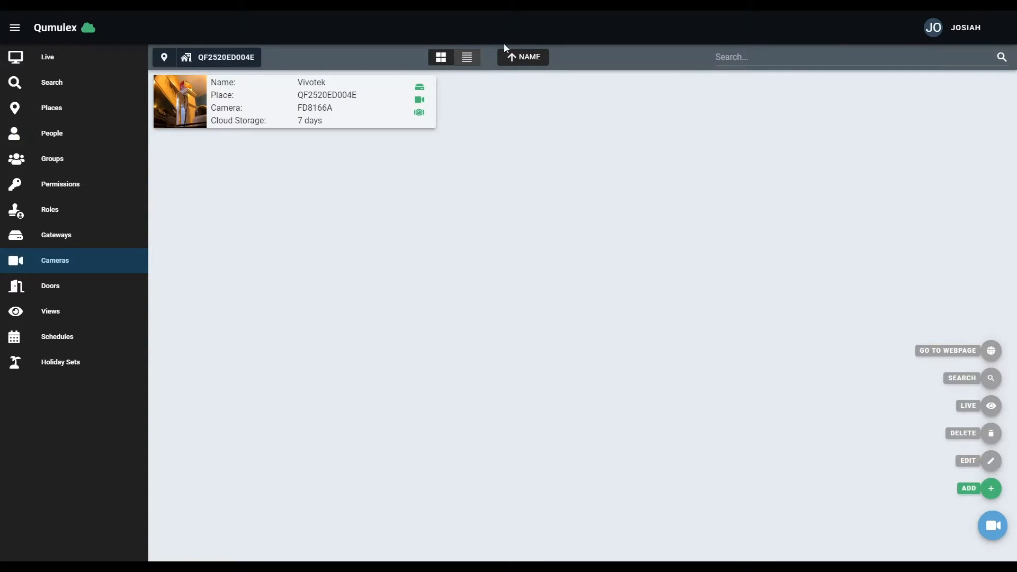
{"action": "left_click", "coordinate": [991, 488]}
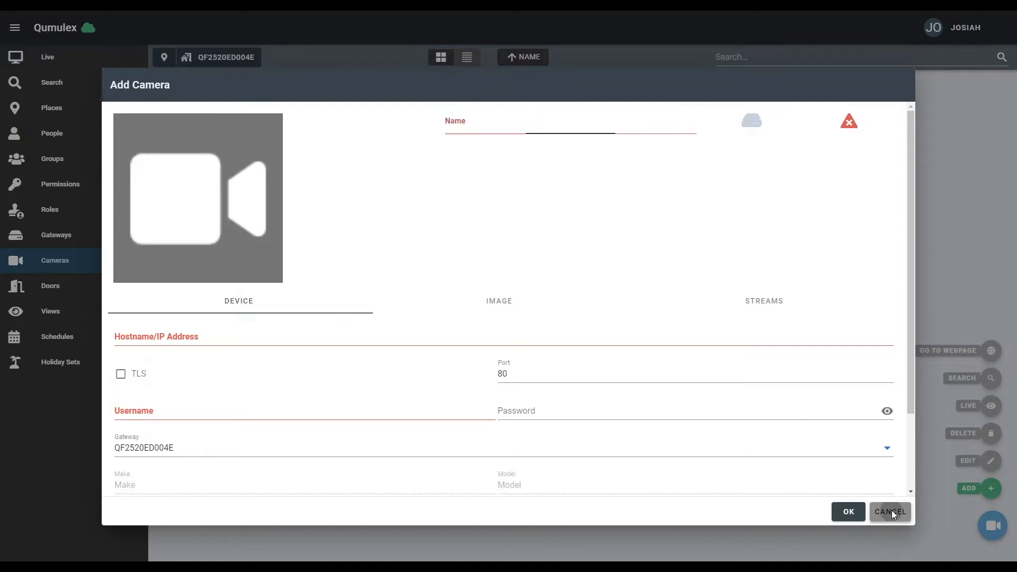
{"action": "left_click", "coordinate": [889, 511]}
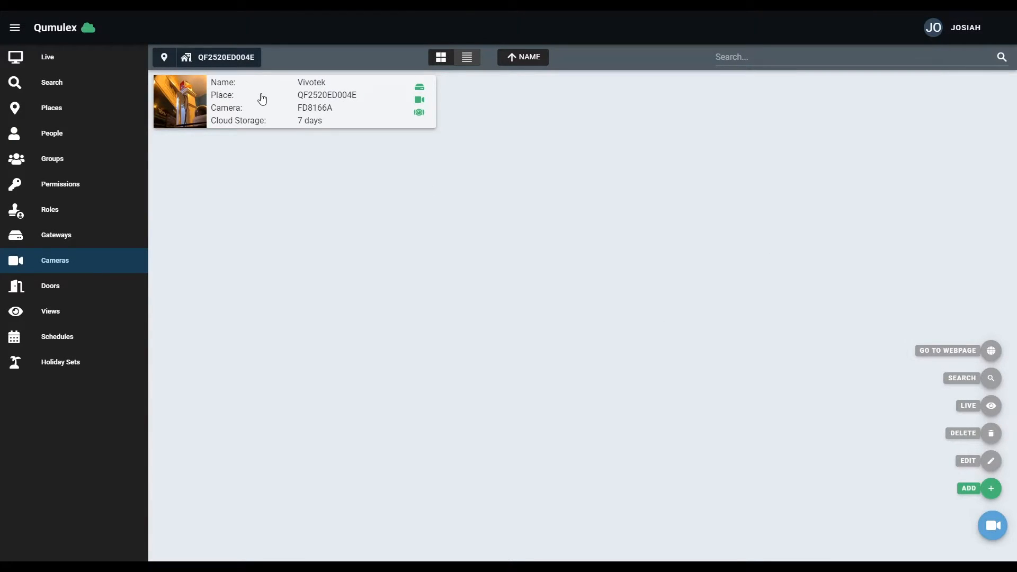
Review the Vivotek camera's device details and stream profiles, keeping QXC7 cloud storage.
{"action": "left_click", "coordinate": [967, 460]}
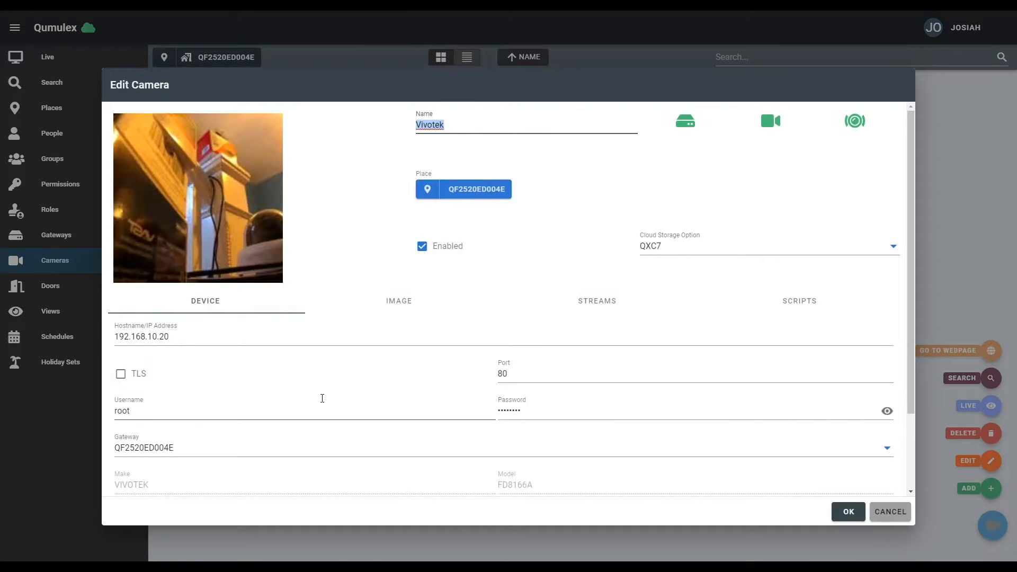
{"action": "scroll", "scroll_direction": "down", "scroll_amount": 3}
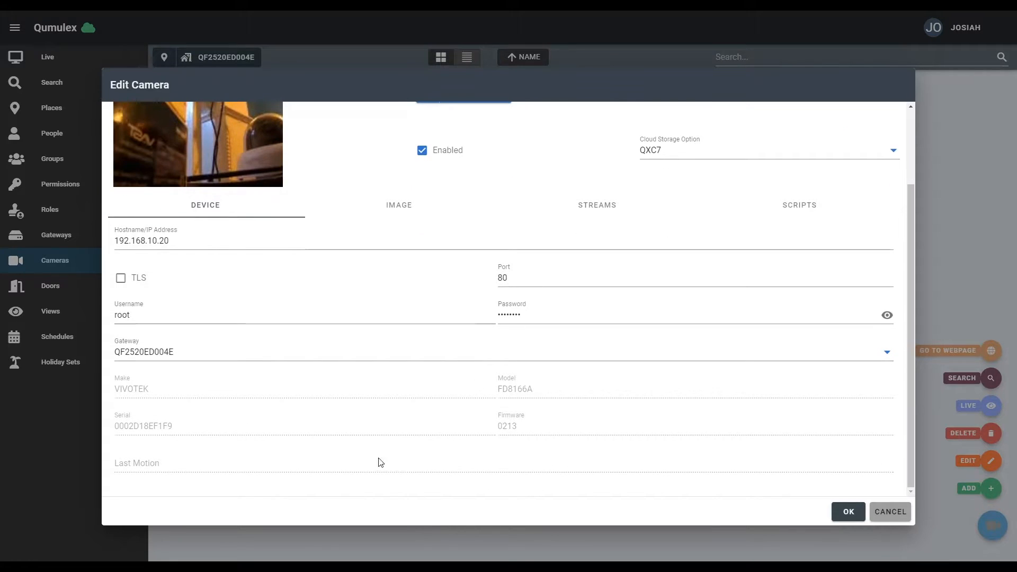
{"action": "scroll", "scroll_direction": "up", "scroll_amount": 3}
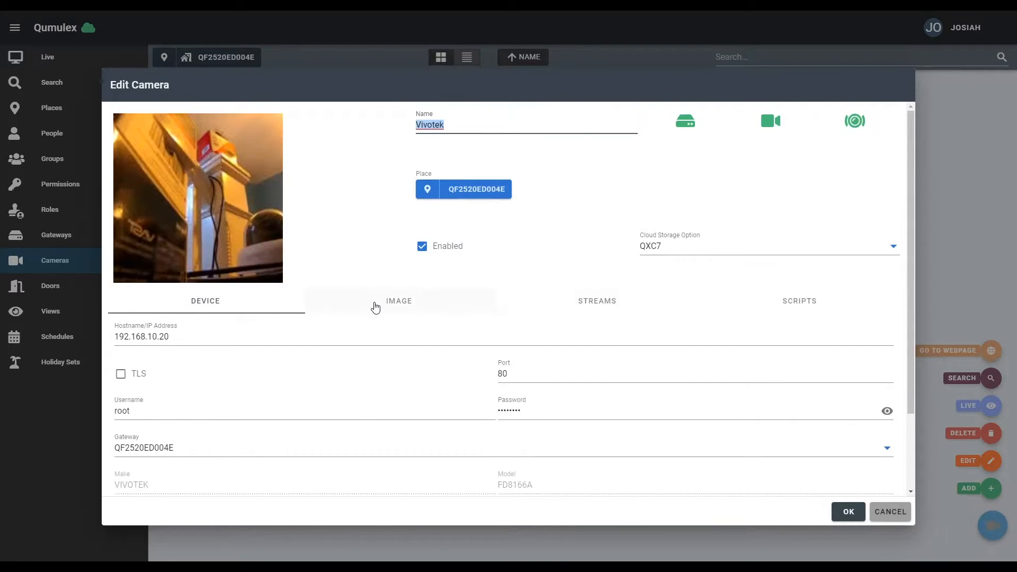
{"action": "left_click", "coordinate": [595, 301]}
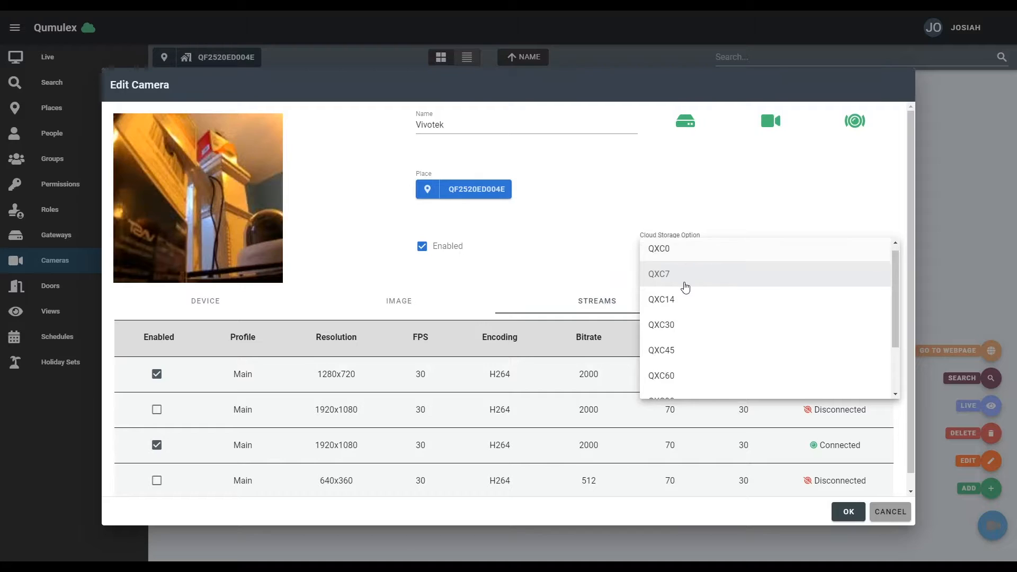
{"action": "left_click", "coordinate": [659, 273]}
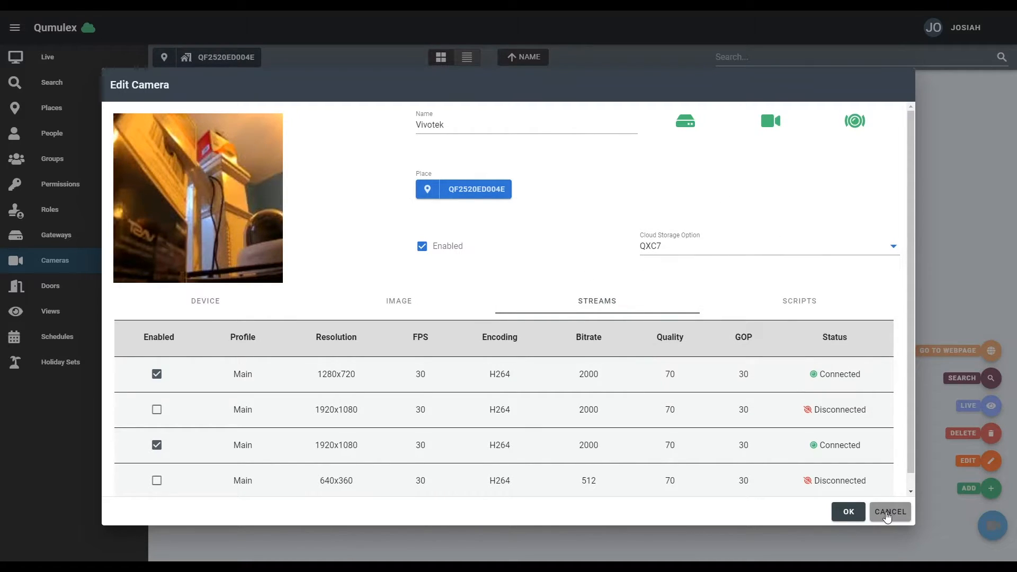
Close camera settings, switch Live to a 2x2 grid, and add the Events Per Hour chart.
{"action": "left_click", "coordinate": [890, 511]}
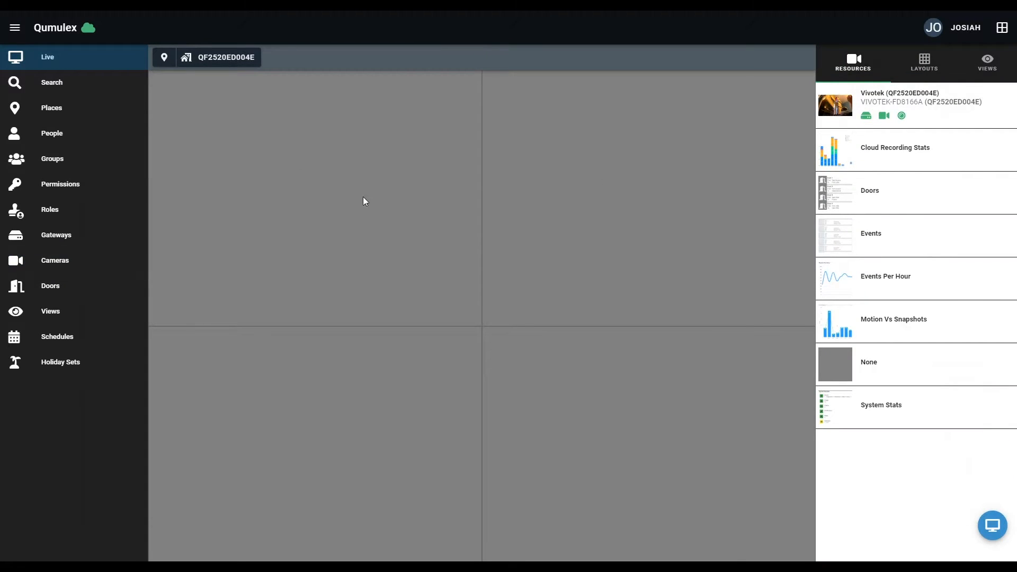
{"action": "left_click", "coordinate": [922, 61]}
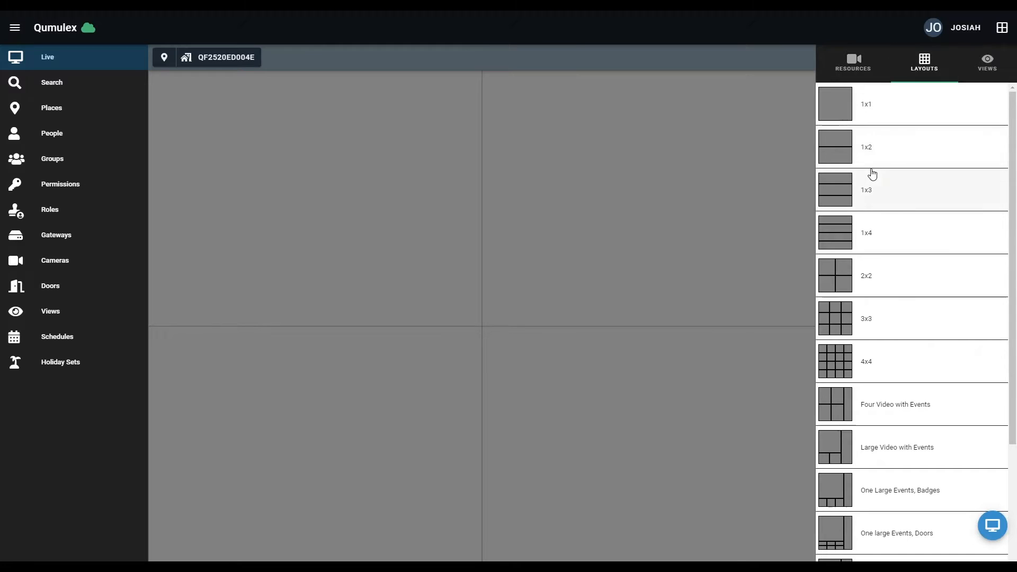
{"action": "left_click", "coordinate": [852, 61]}
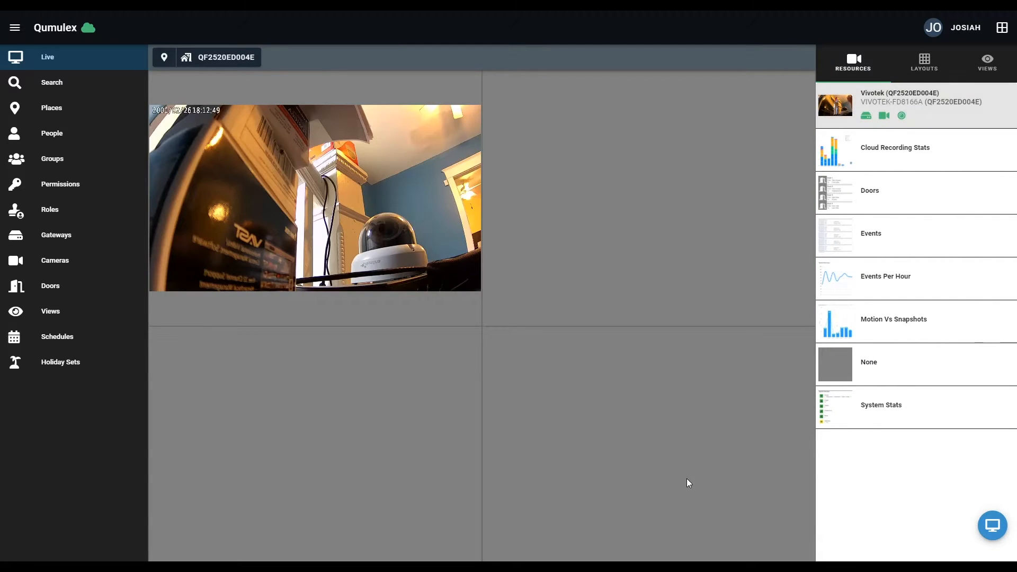
{"action": "mouse_move", "coordinate": [843, 285]}
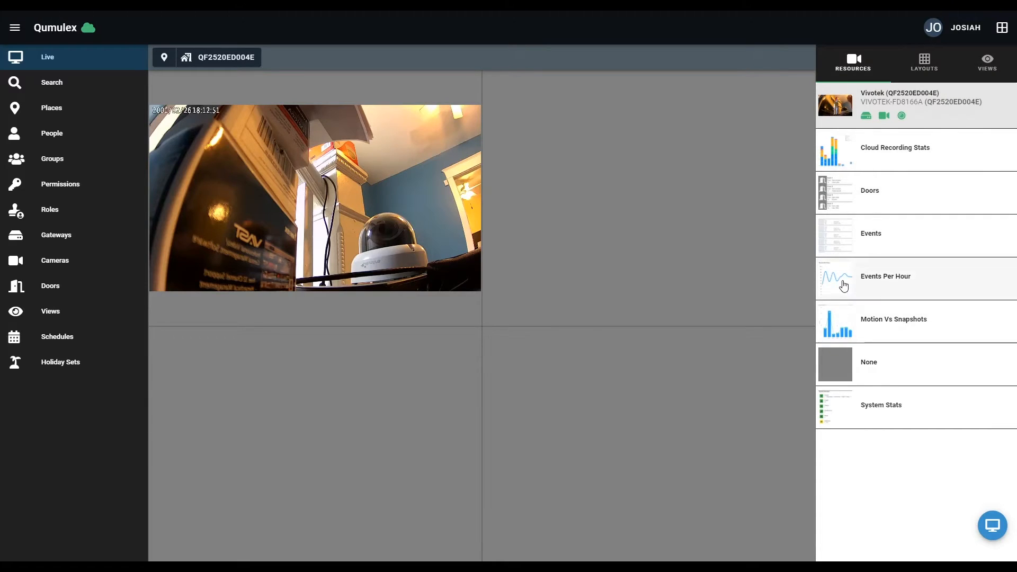
{"action": "left_click", "coordinate": [885, 275]}
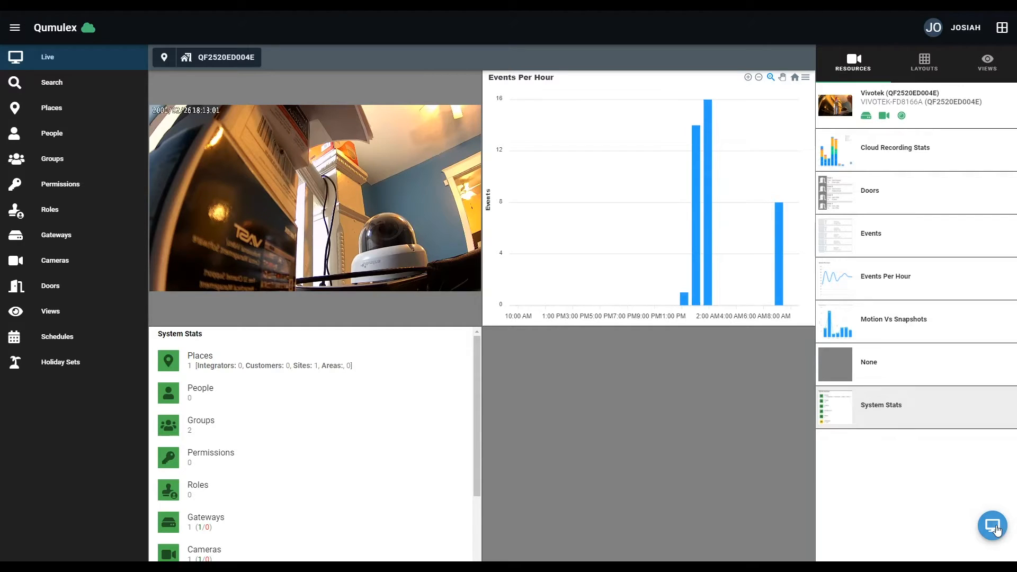
Save the live layout as view 'New New View' and check it in the saved views list.
{"action": "left_click", "coordinate": [992, 525]}
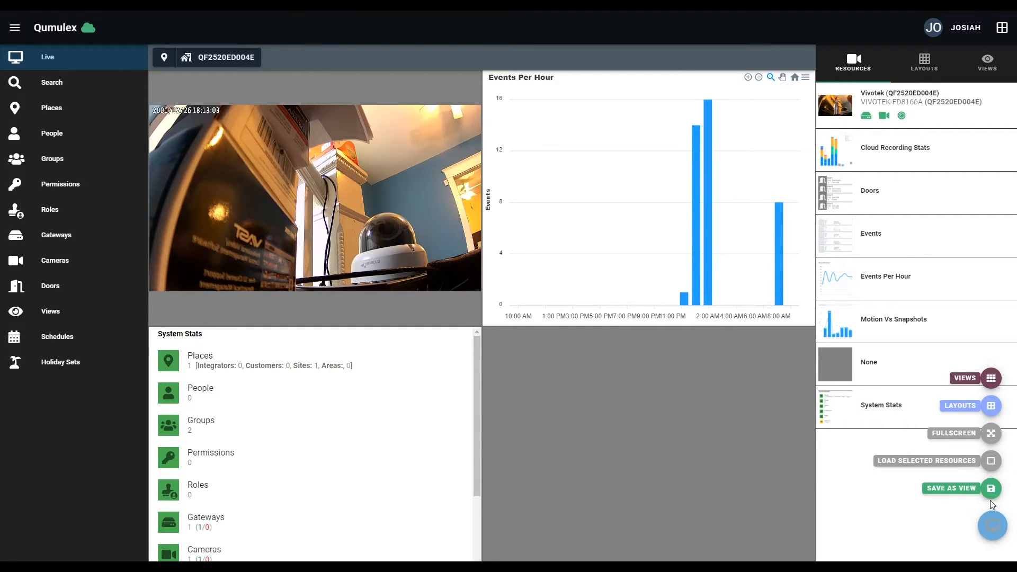
{"action": "left_click", "coordinate": [991, 488]}
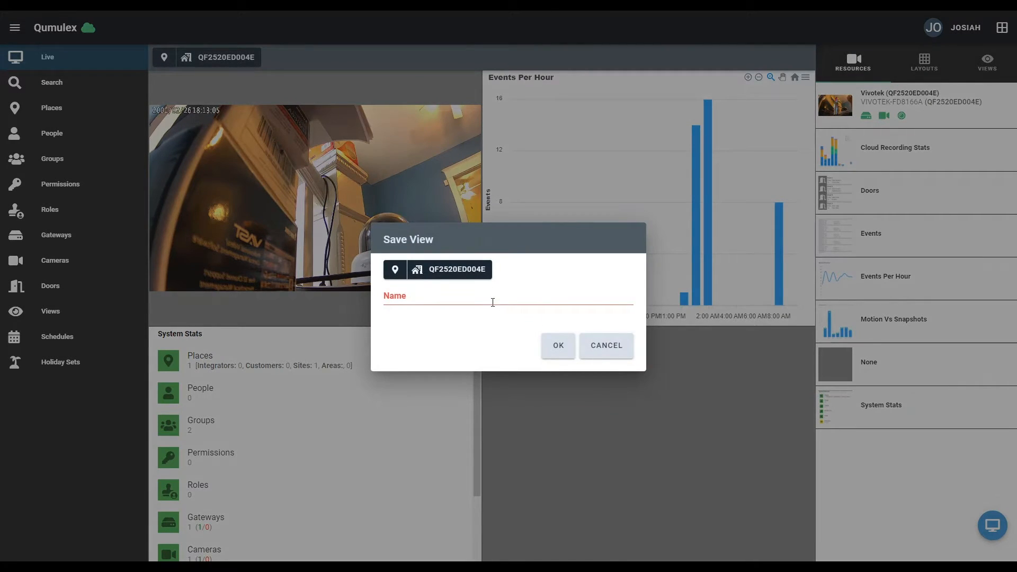
{"action": "type", "text": "New New"}
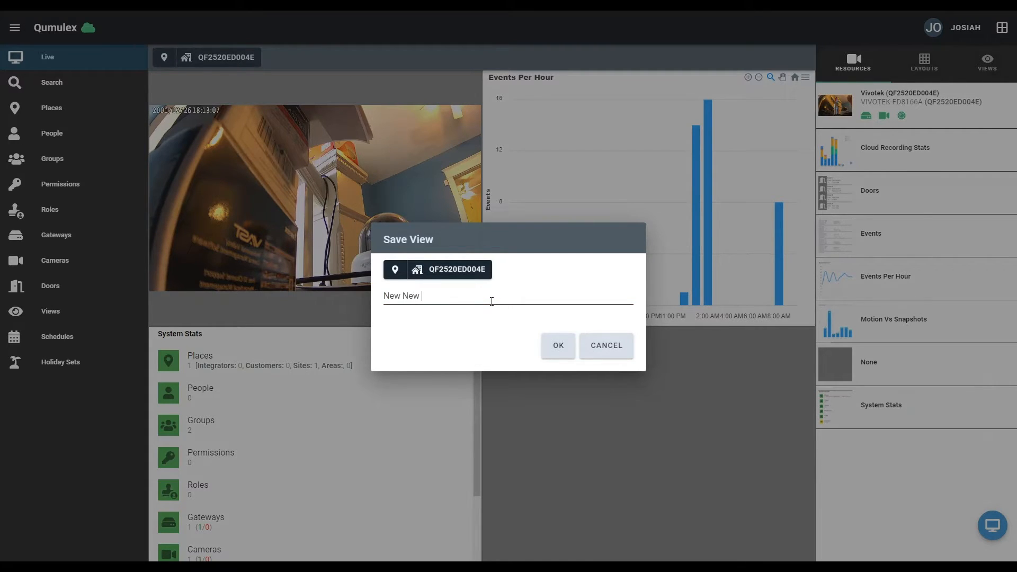
{"action": "type", "text": "View"}
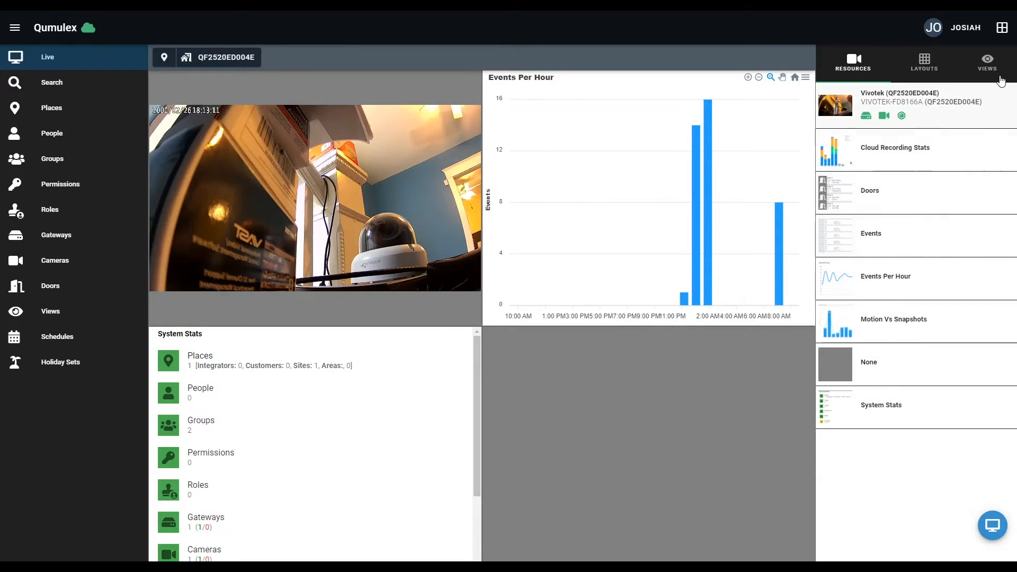
{"action": "left_click", "coordinate": [986, 61]}
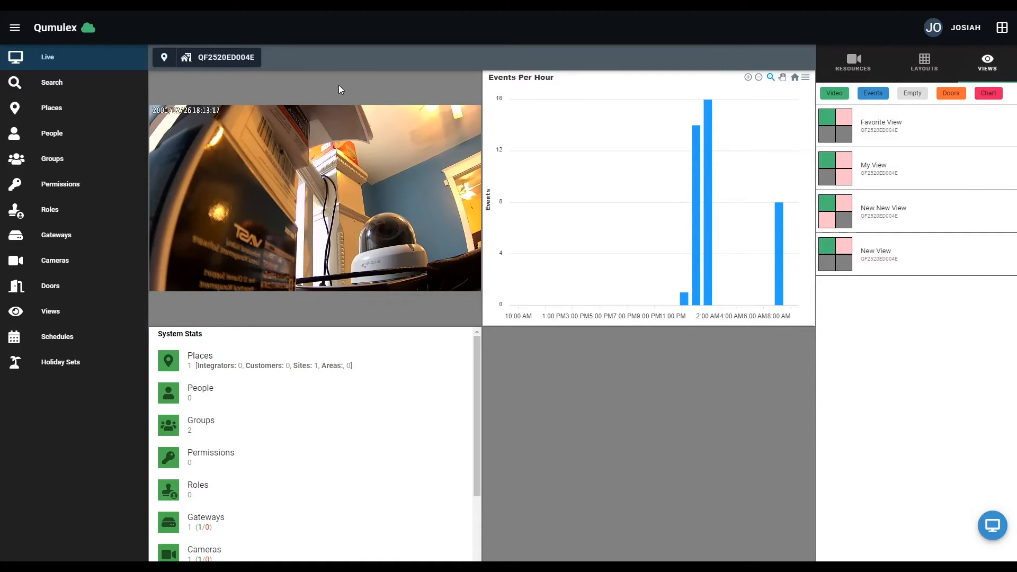
{"action": "left_click", "coordinate": [52, 83]}
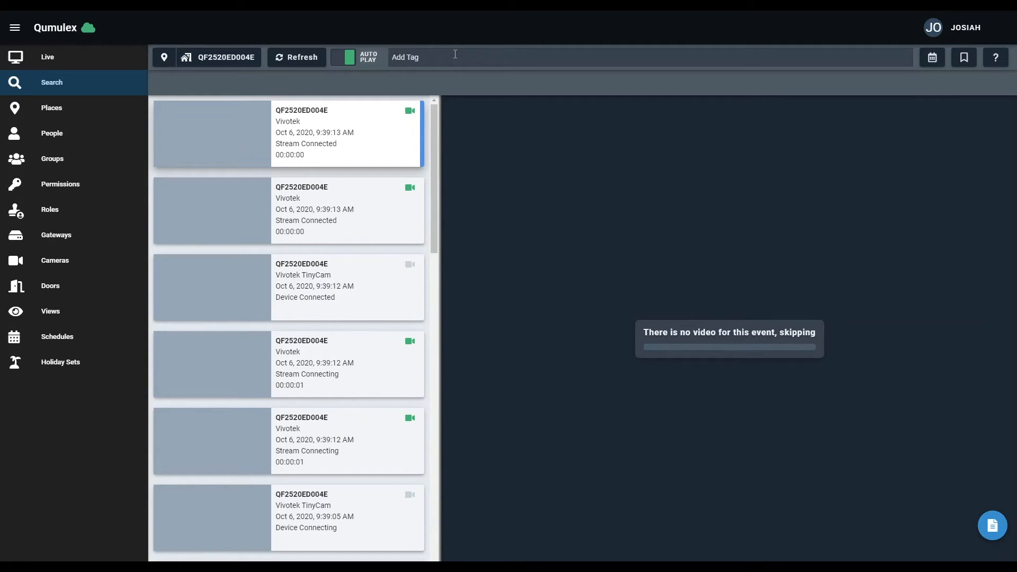
Filter recorded event results with the Event: Motion tag.
{"action": "type", "text": "mo"}
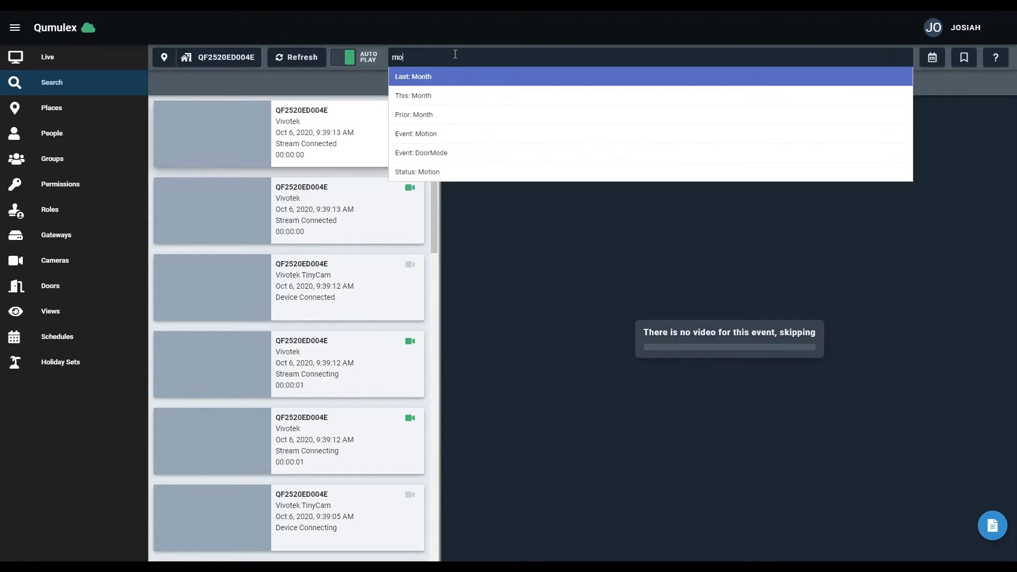
{"action": "type", "text": "tion"}
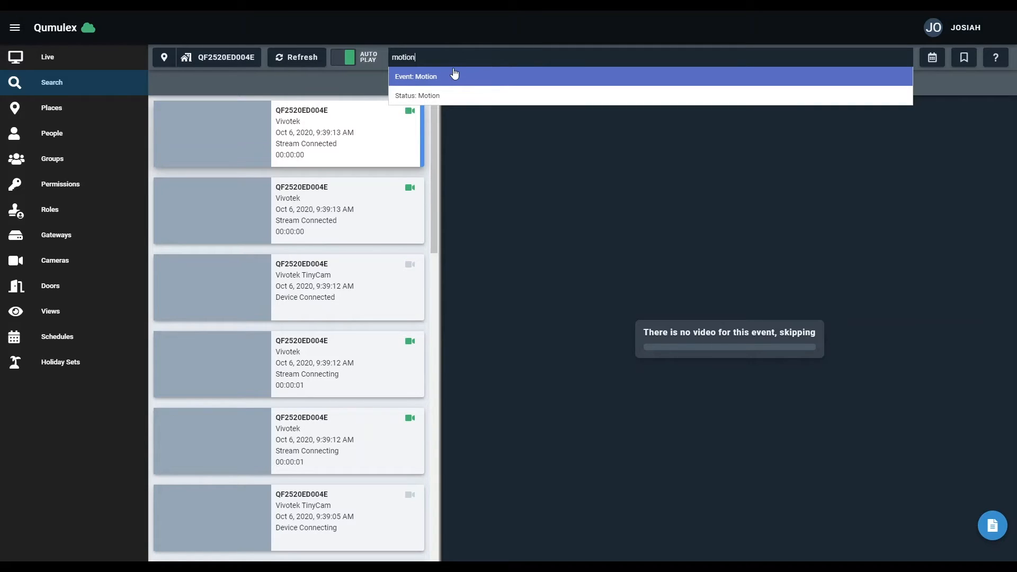
{"action": "left_click", "coordinate": [416, 76]}
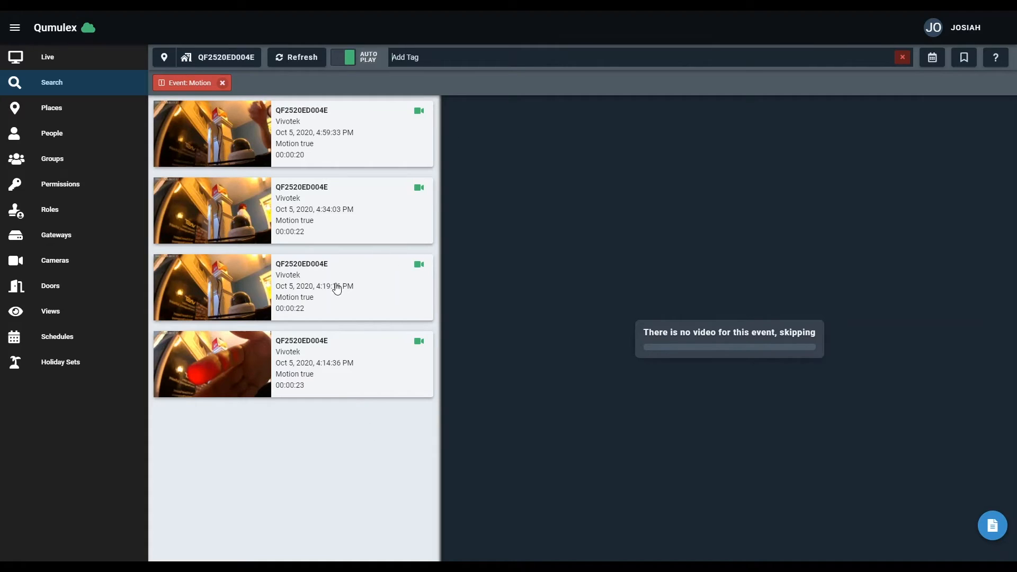
{"action": "mouse_move", "coordinate": [226, 139]}
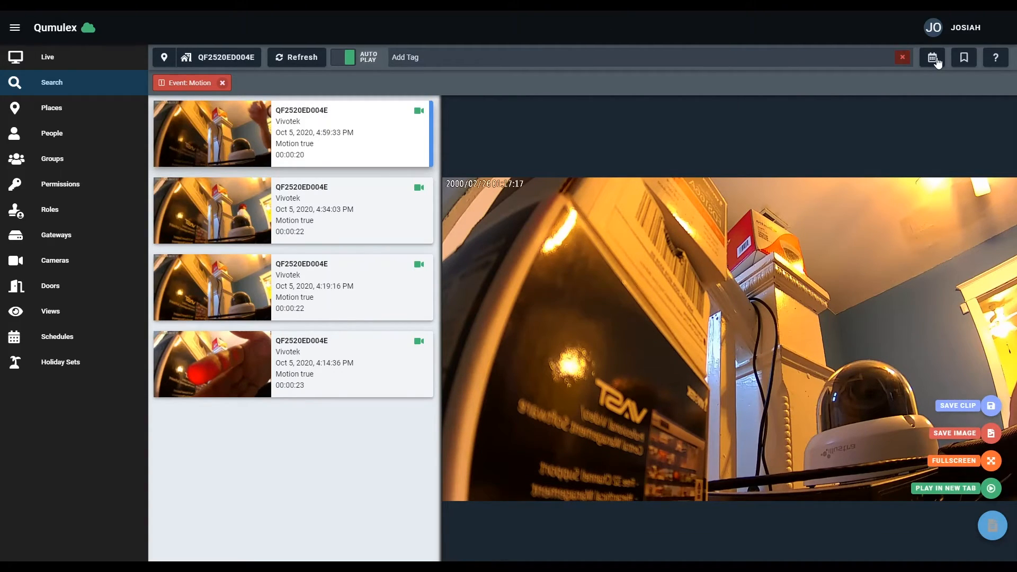
{"action": "left_click", "coordinate": [931, 57]}
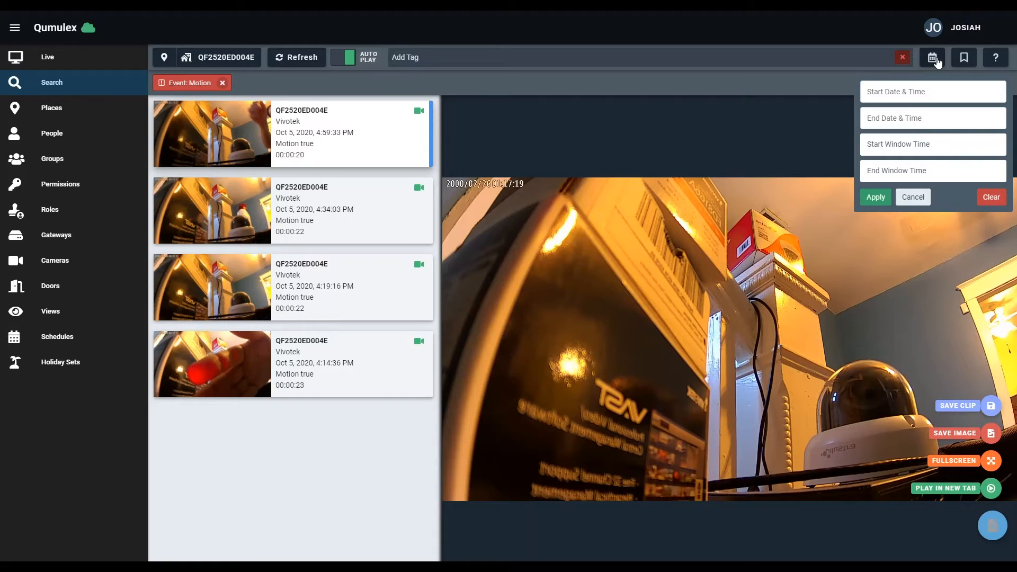
{"action": "mouse_move", "coordinate": [932, 148]}
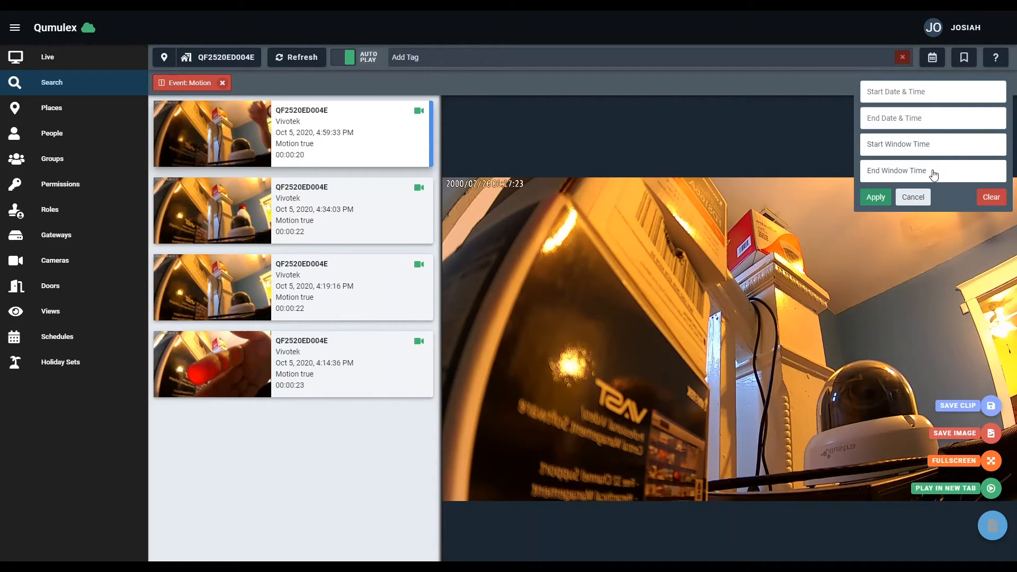
{"action": "mouse_move", "coordinate": [953, 104]}
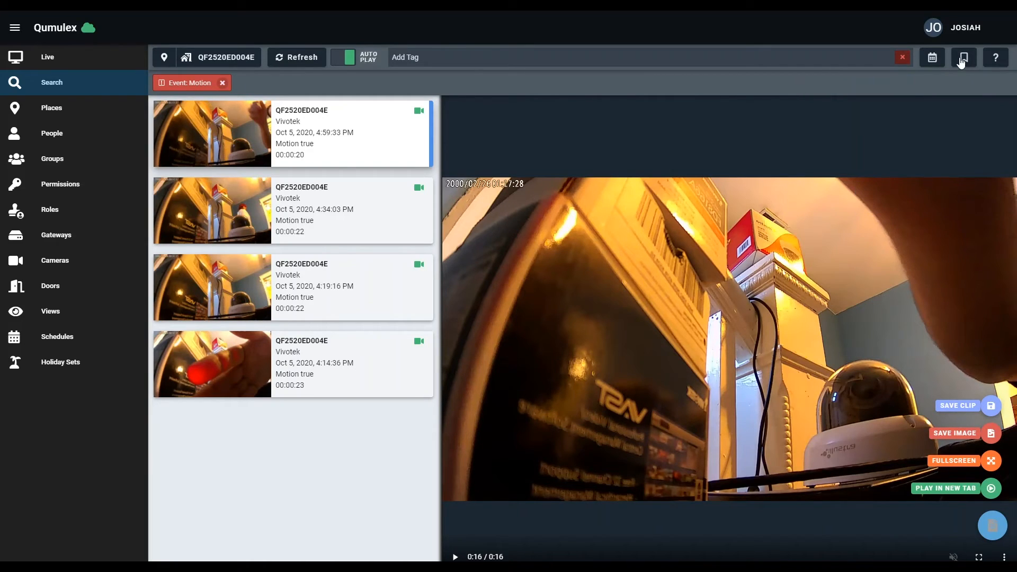
{"action": "left_click", "coordinate": [962, 58]}
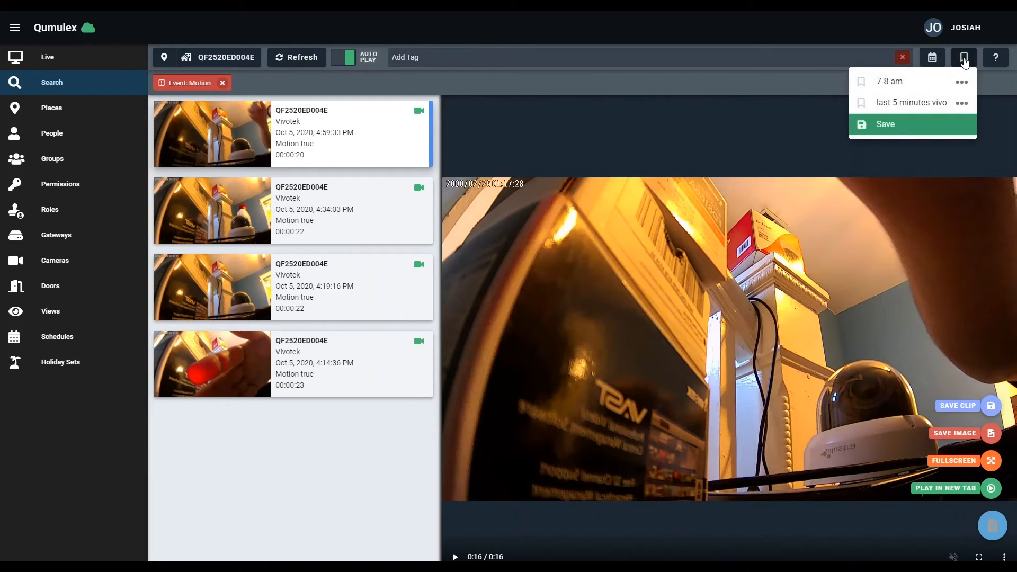
{"action": "left_click", "coordinate": [884, 124]}
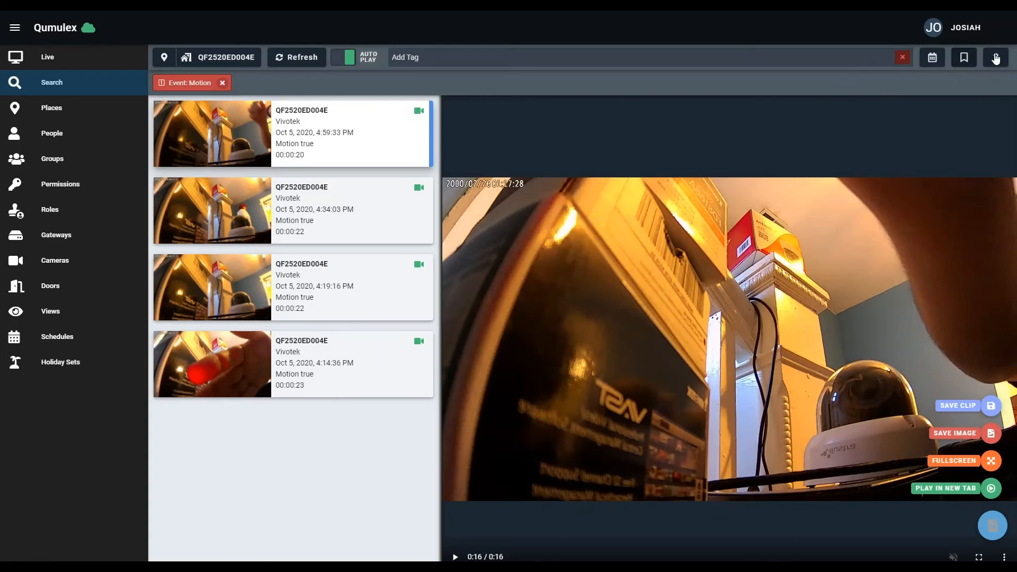
{"action": "mouse_move", "coordinate": [753, 58]}
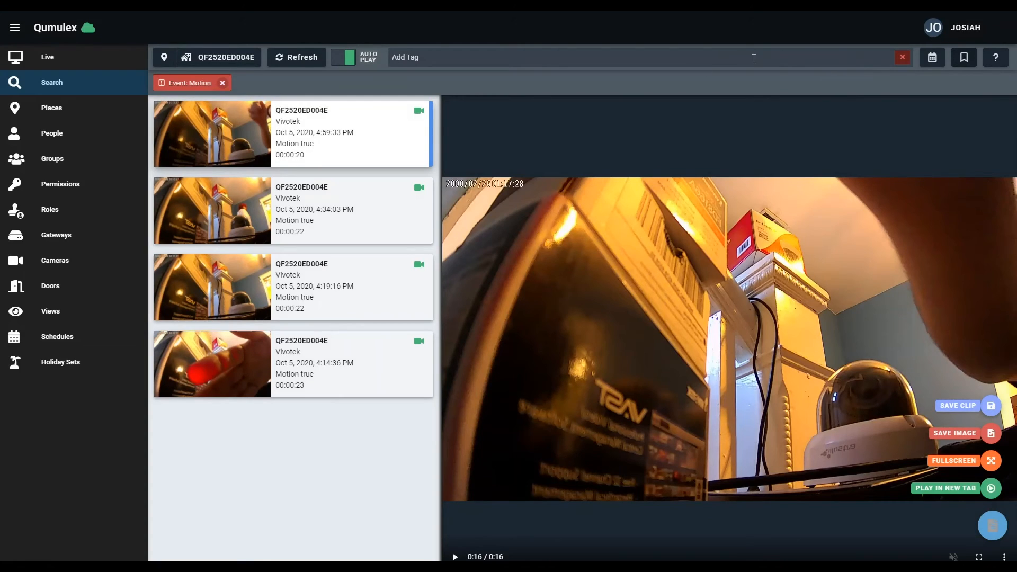
Display the search filter tag reference listing Last, Event, Camera and Place.
{"action": "left_click", "coordinate": [994, 57]}
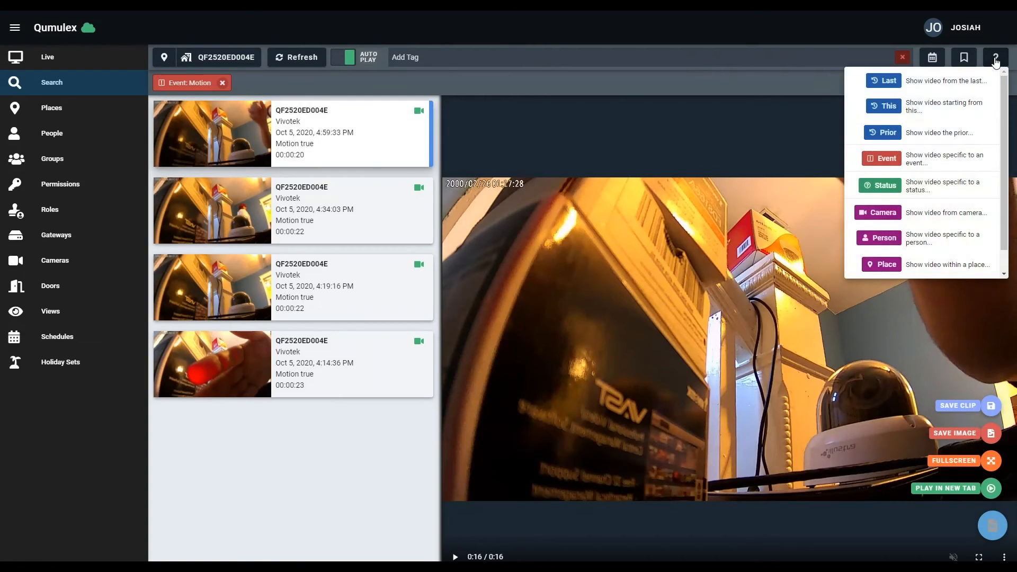
{"action": "mouse_move", "coordinate": [976, 80]}
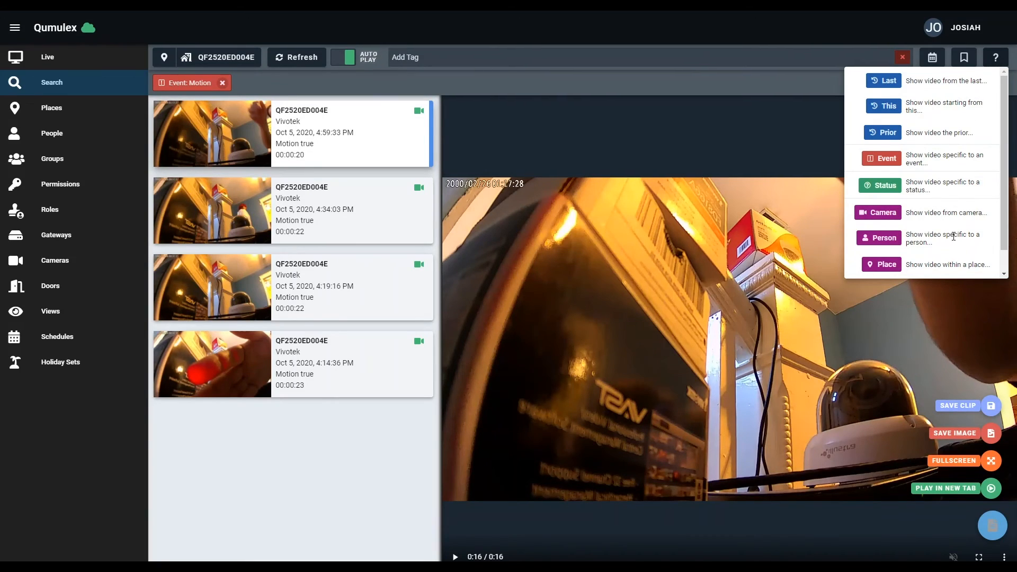
{"action": "mouse_move", "coordinate": [963, 81]}
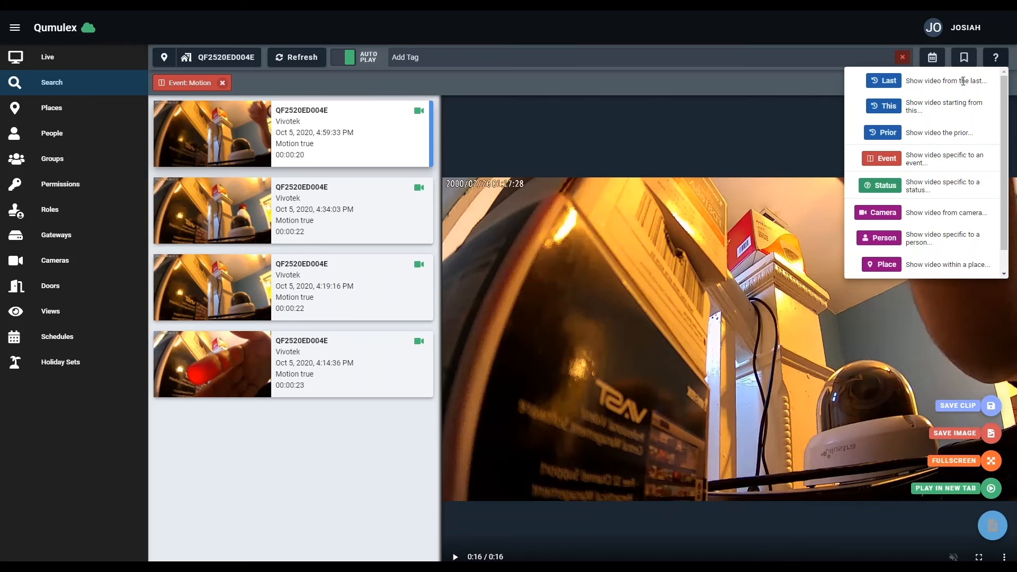